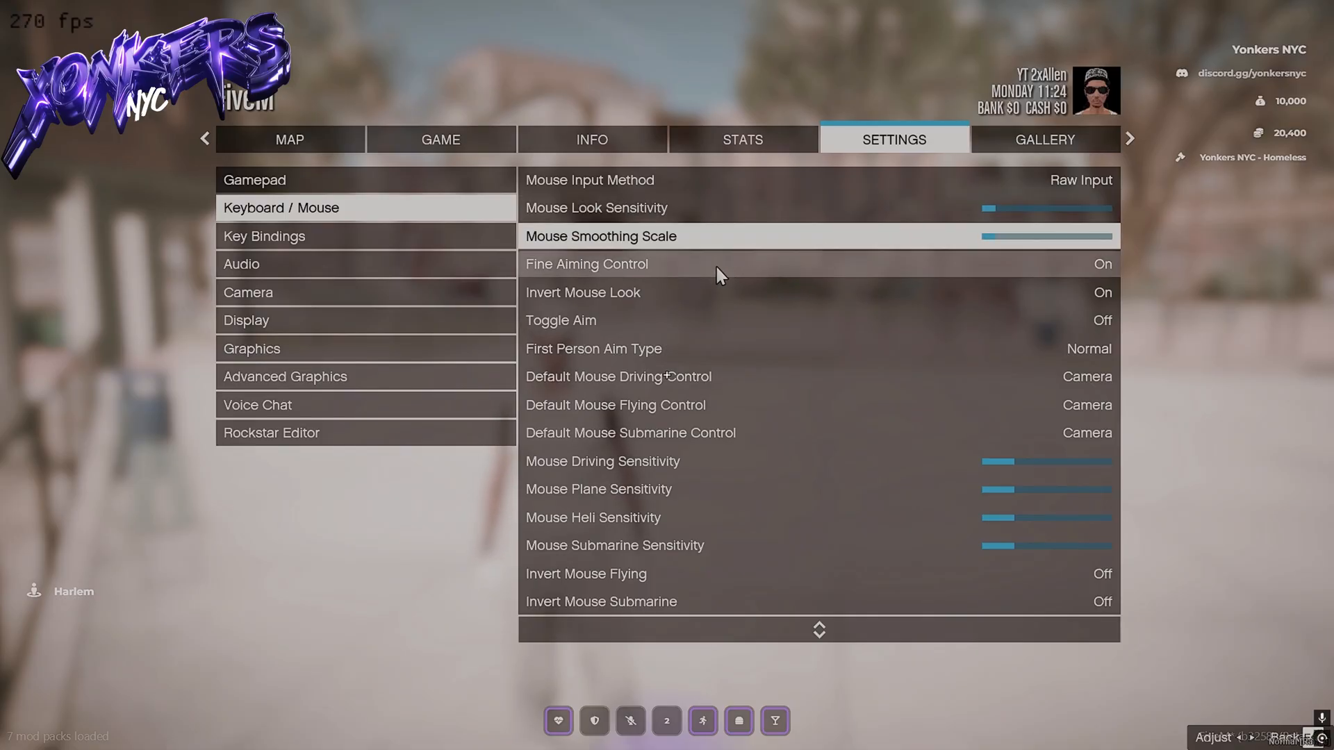
# Review the Movement and Cellphone key bindings, then back out of the key binding categories
pyautogui.click(264, 237)
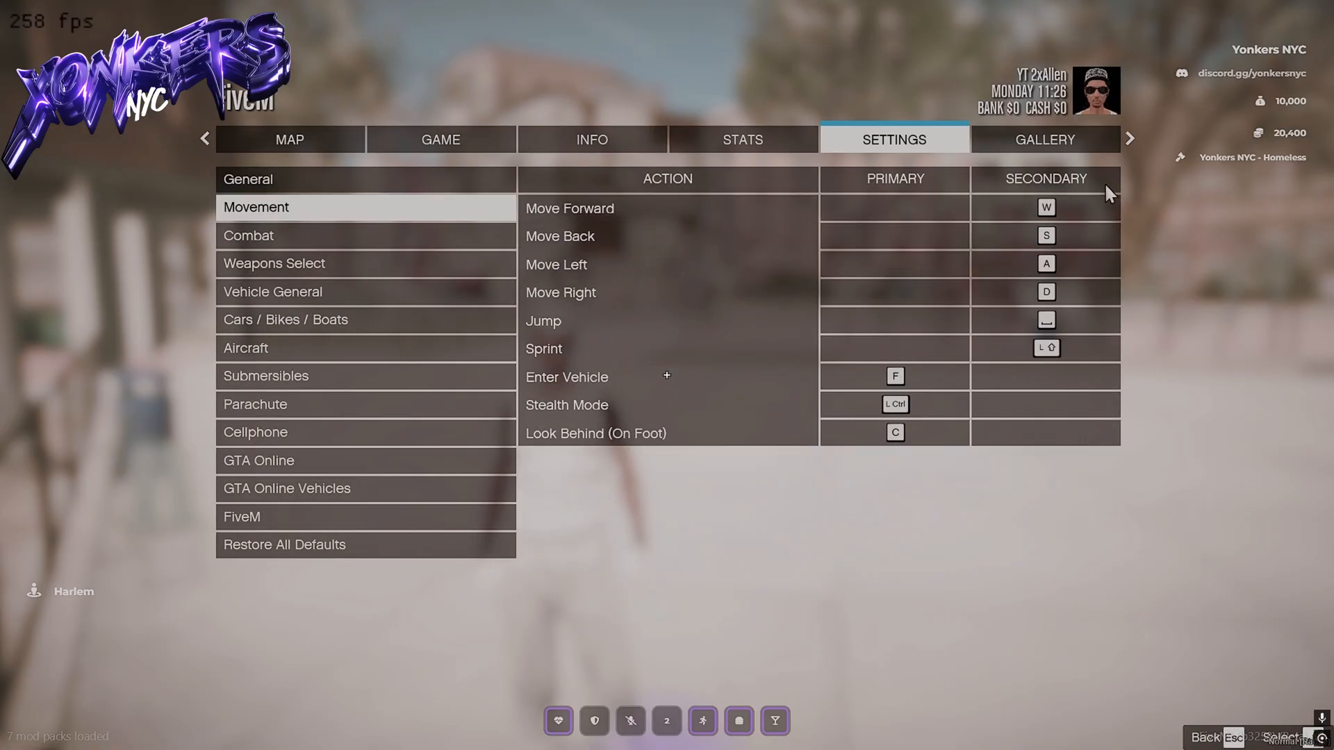
pyautogui.moveTo(301, 389)
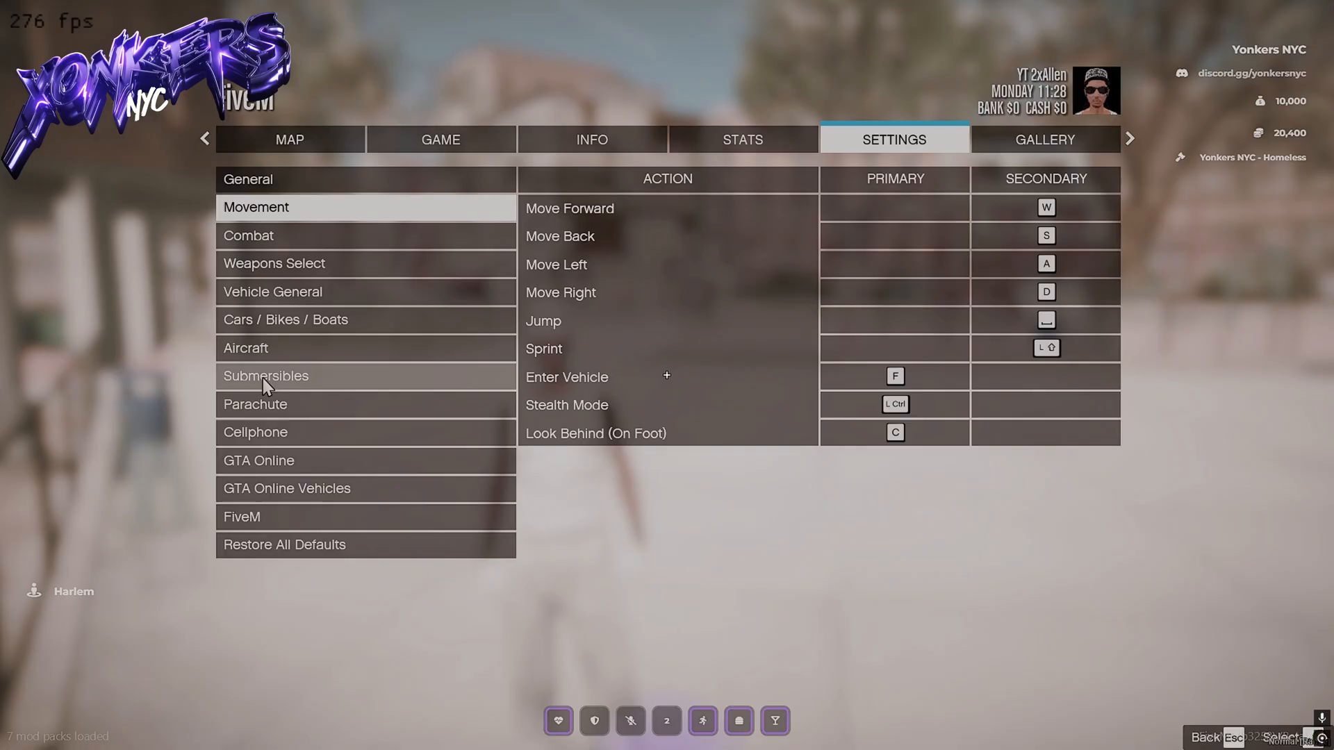
pyautogui.click(256, 433)
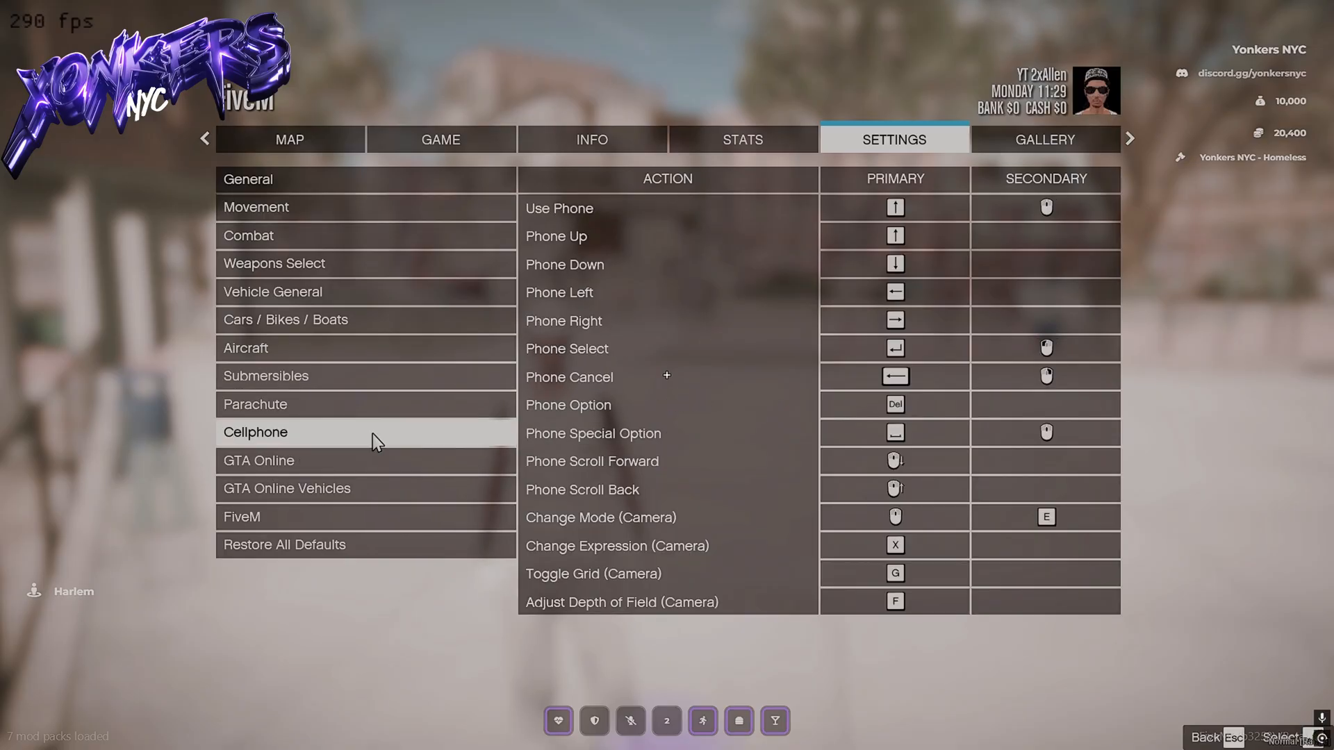
pyautogui.click(255, 404)
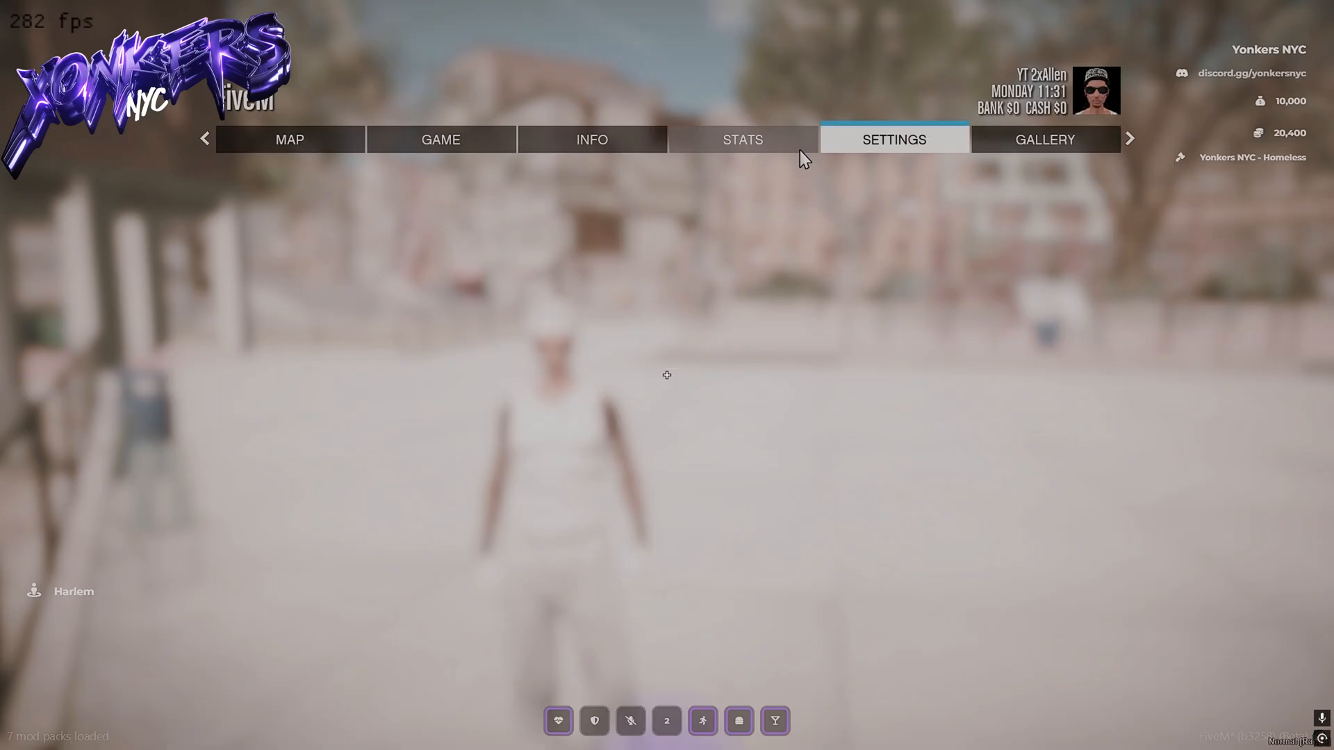
# Review the Graphics settings list from top to bottom
pyautogui.click(893, 139)
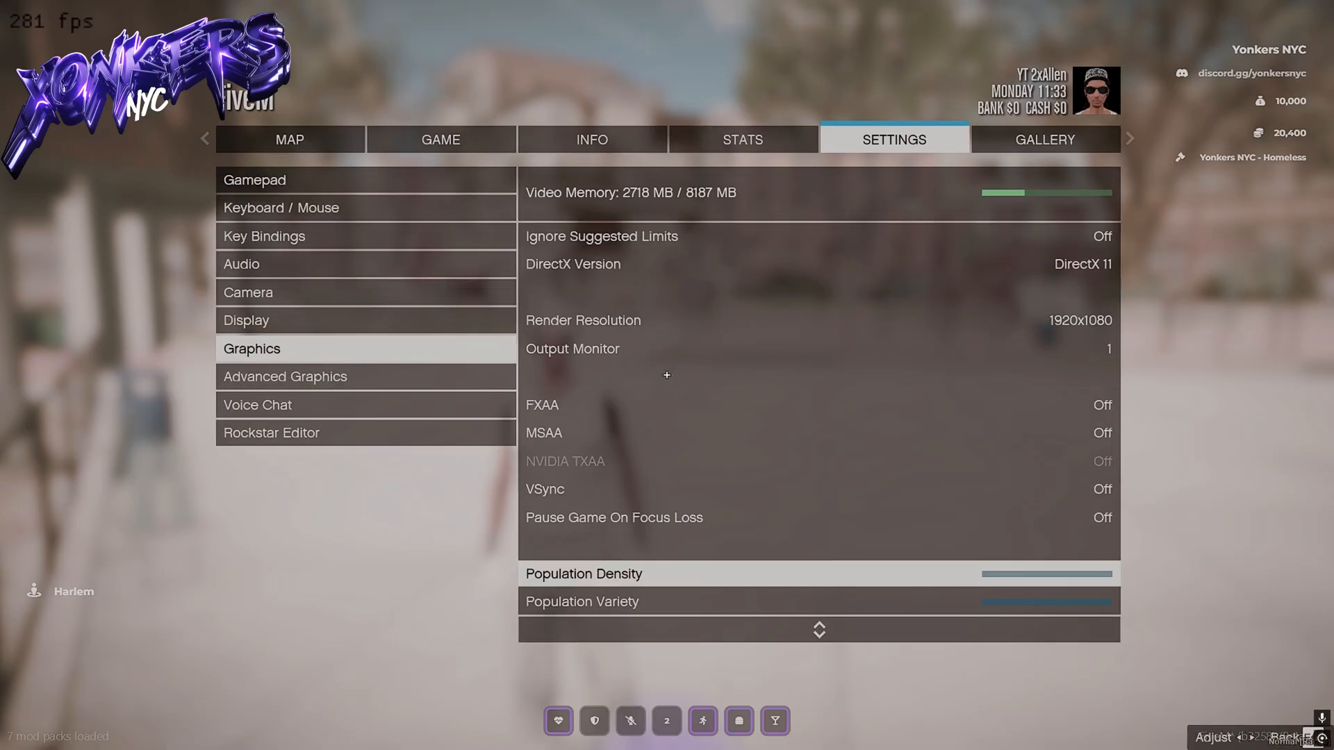
pyautogui.scroll(-3)
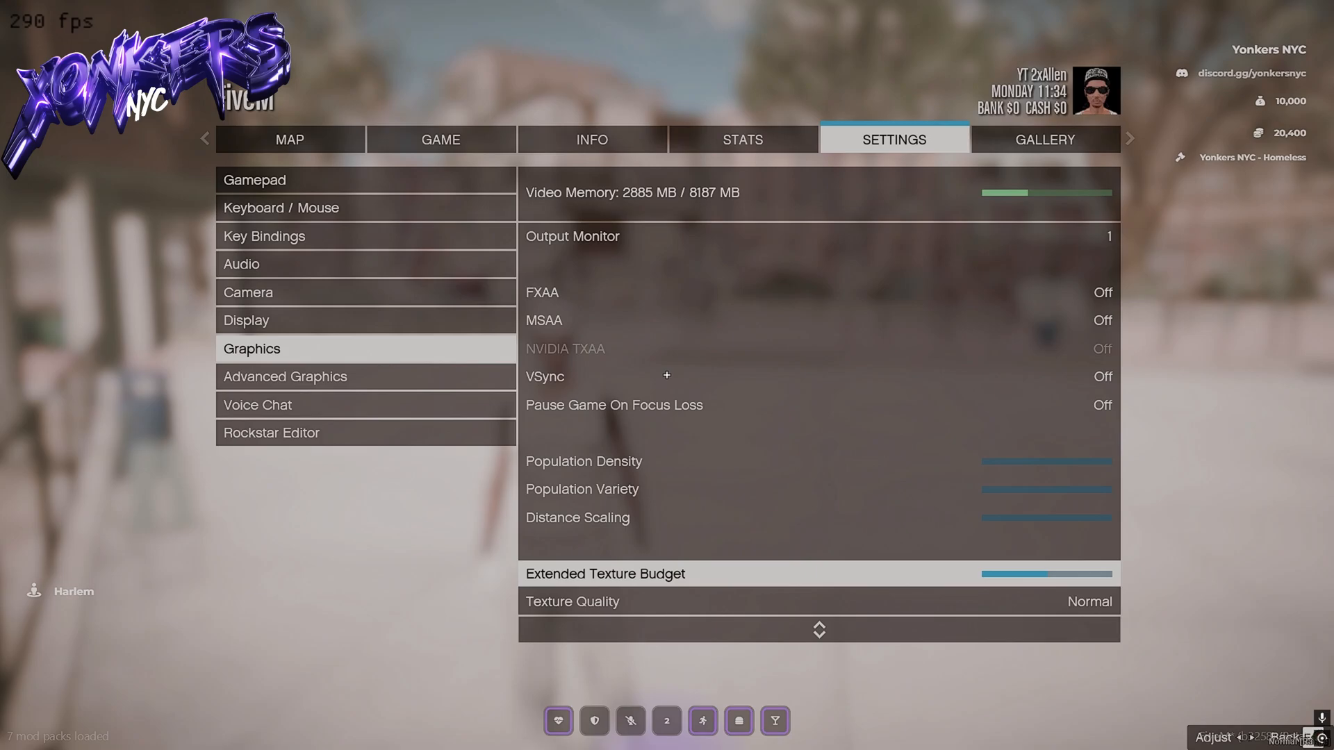
pyautogui.scroll(-3)
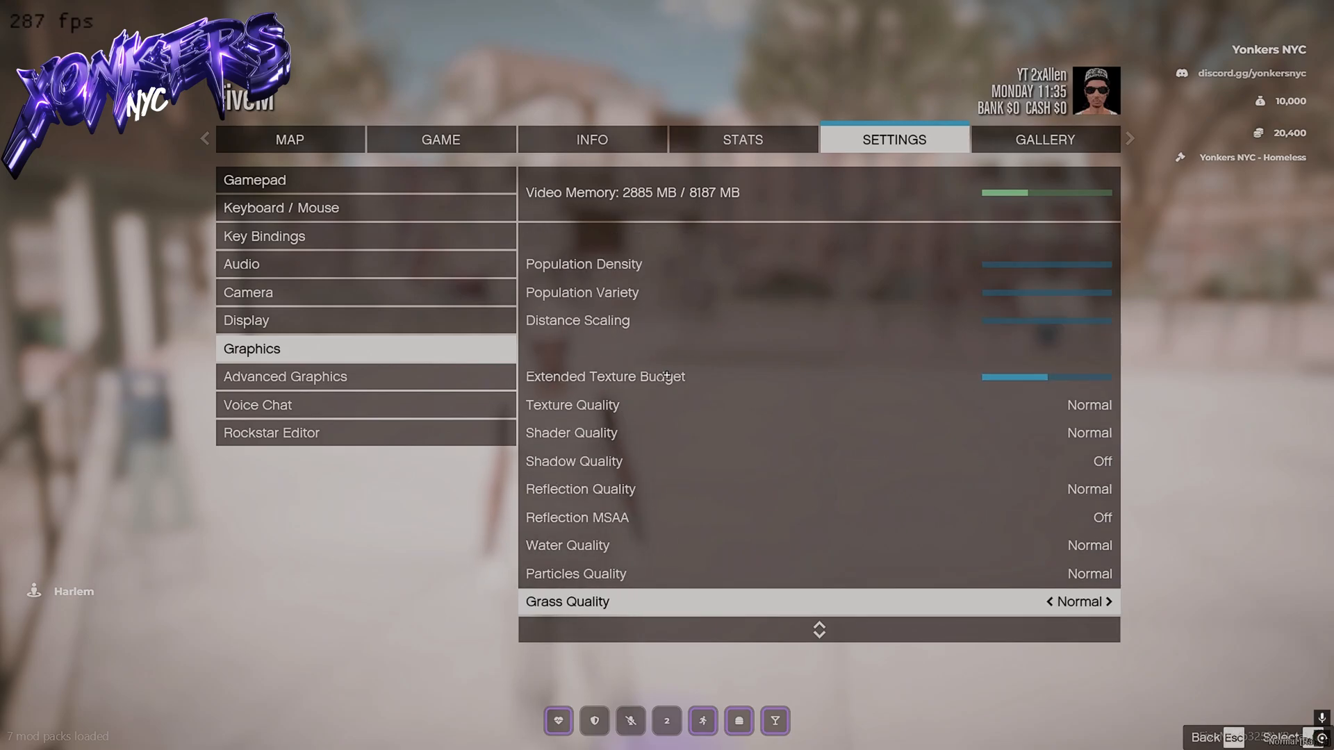
pyautogui.scroll(-3)
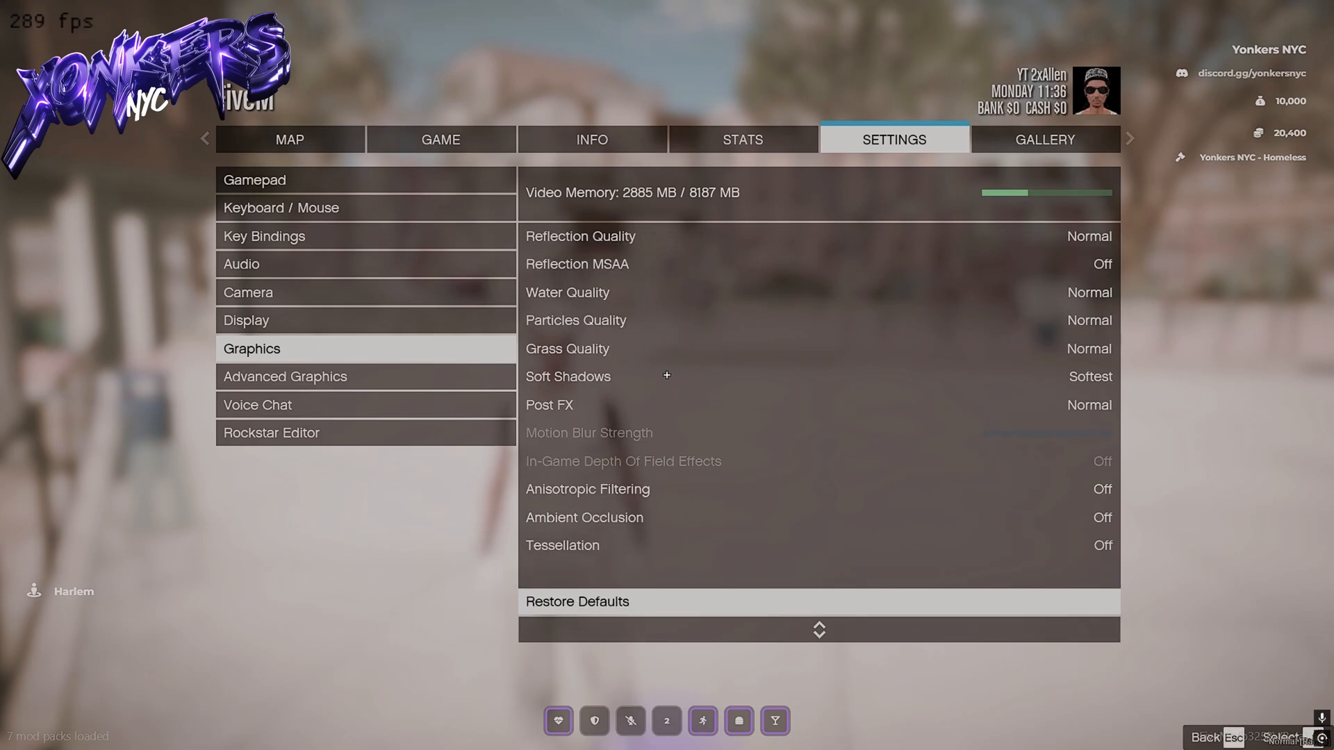
# Review Advanced Graphics, return to Keyboard / Mouse settings and leave the pause menu
pyautogui.click(283, 376)
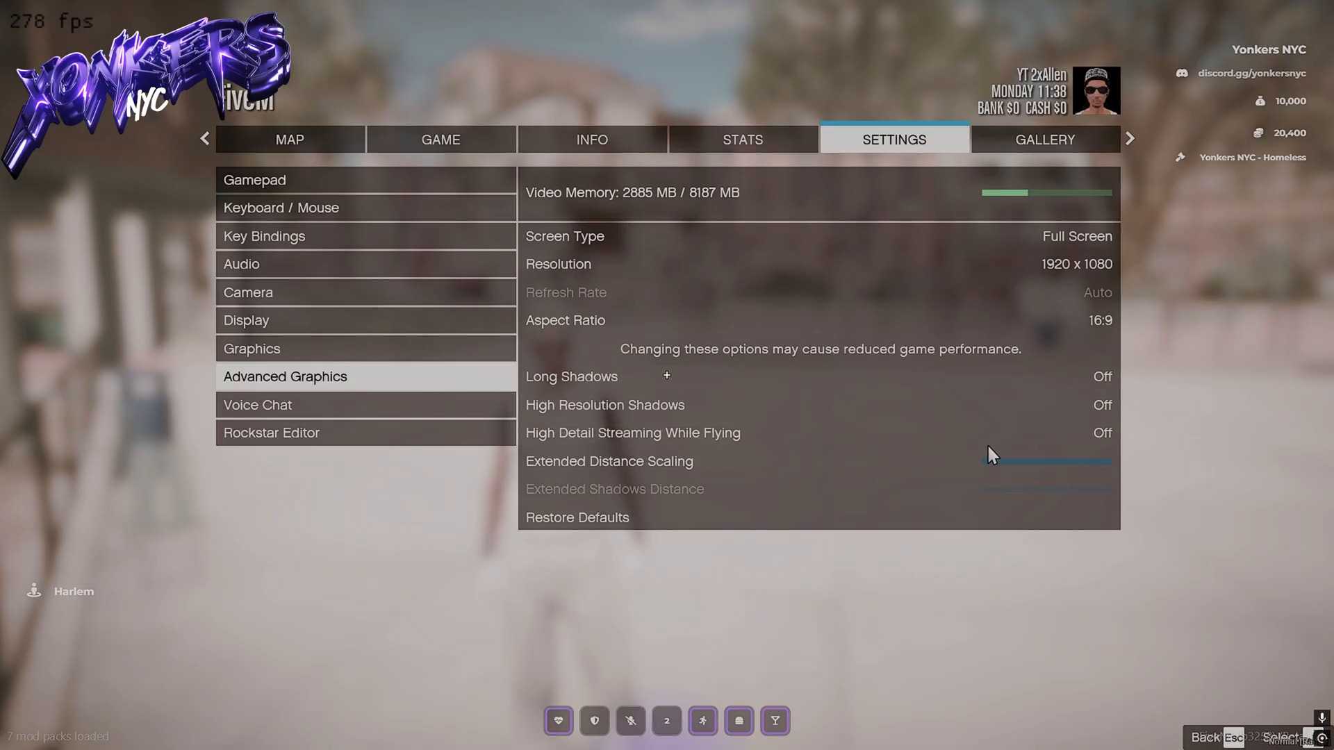
pyautogui.moveTo(638, 273)
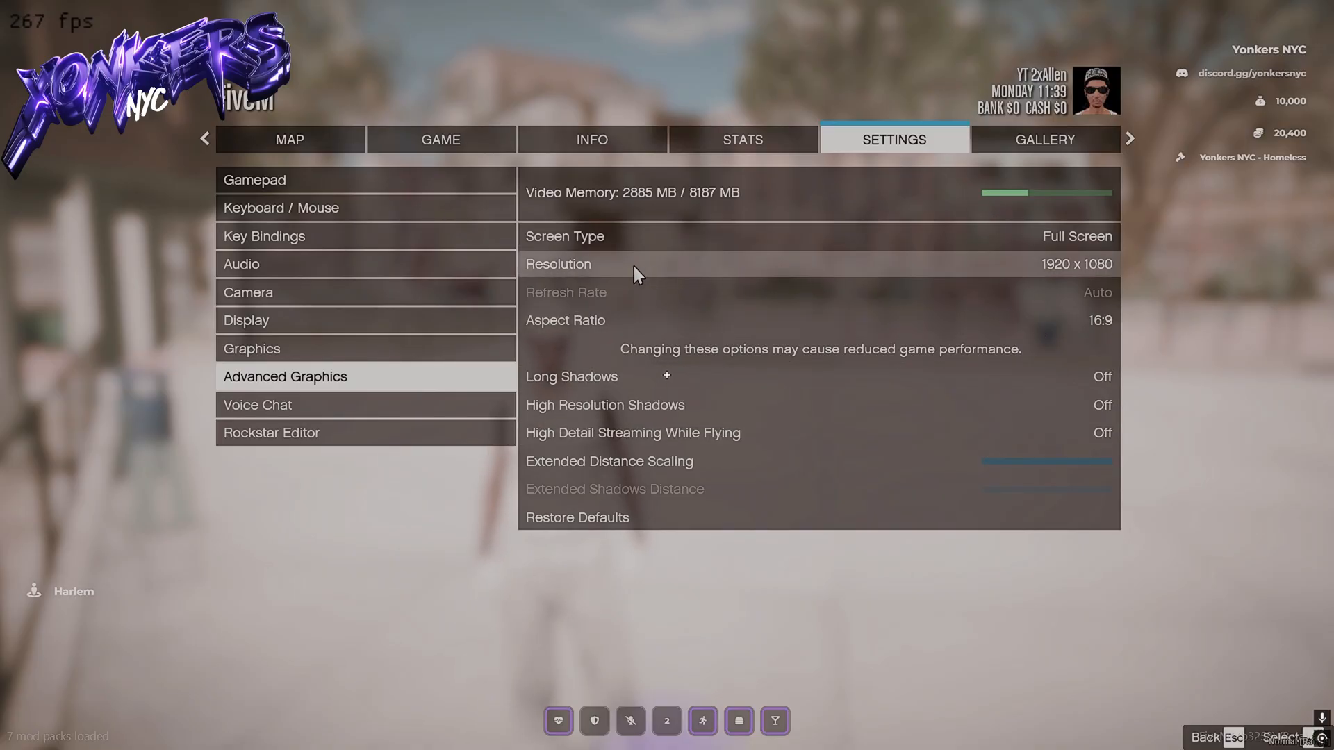
pyautogui.click(282, 207)
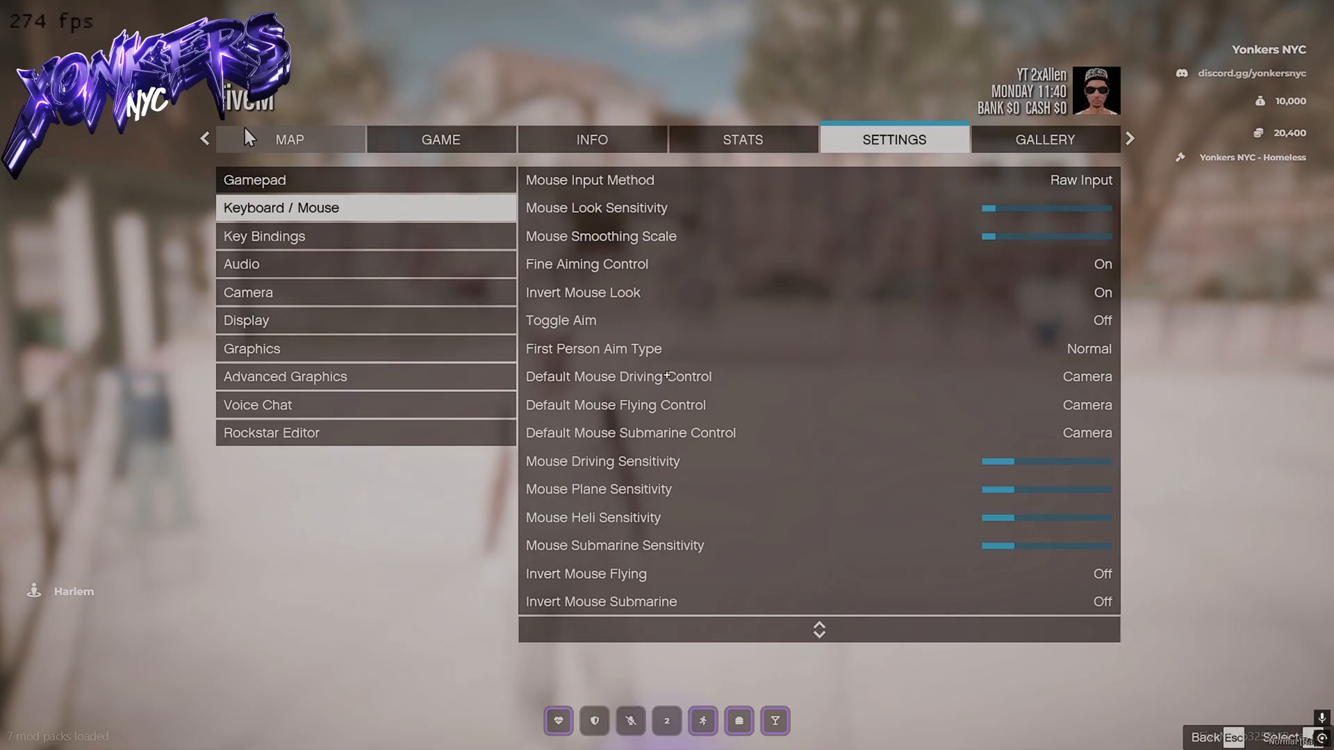
pyautogui.press('Escape')
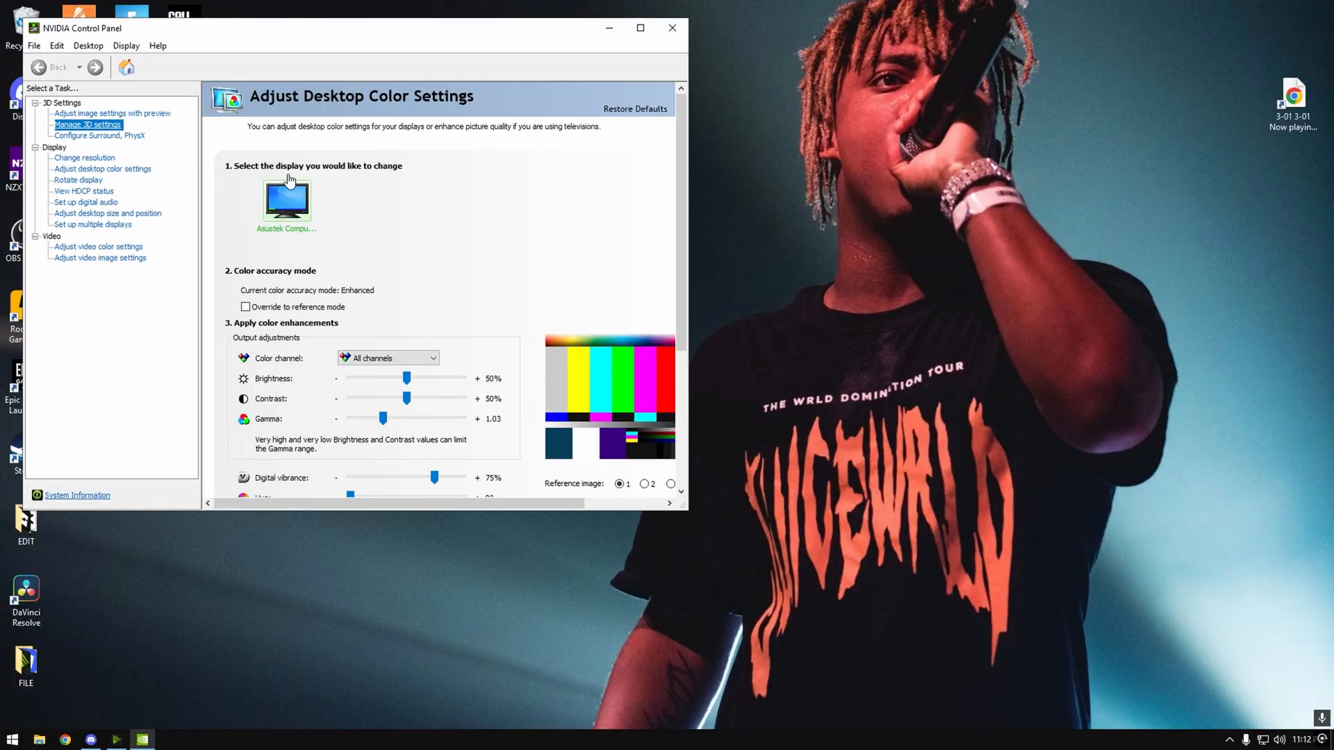
# Set Low Latency Mode to Ultra in the global 3D settings and look over the remaining list
pyautogui.click(86, 123)
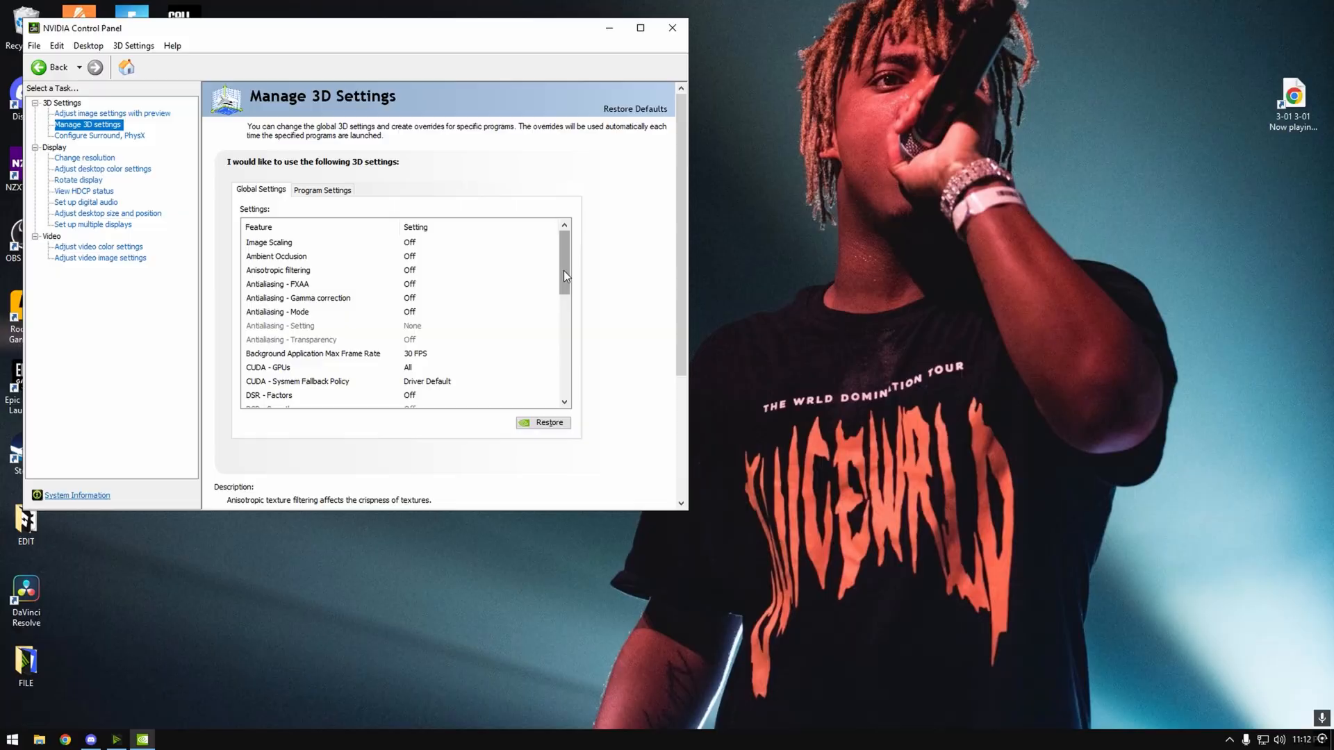
pyautogui.scroll(-3)
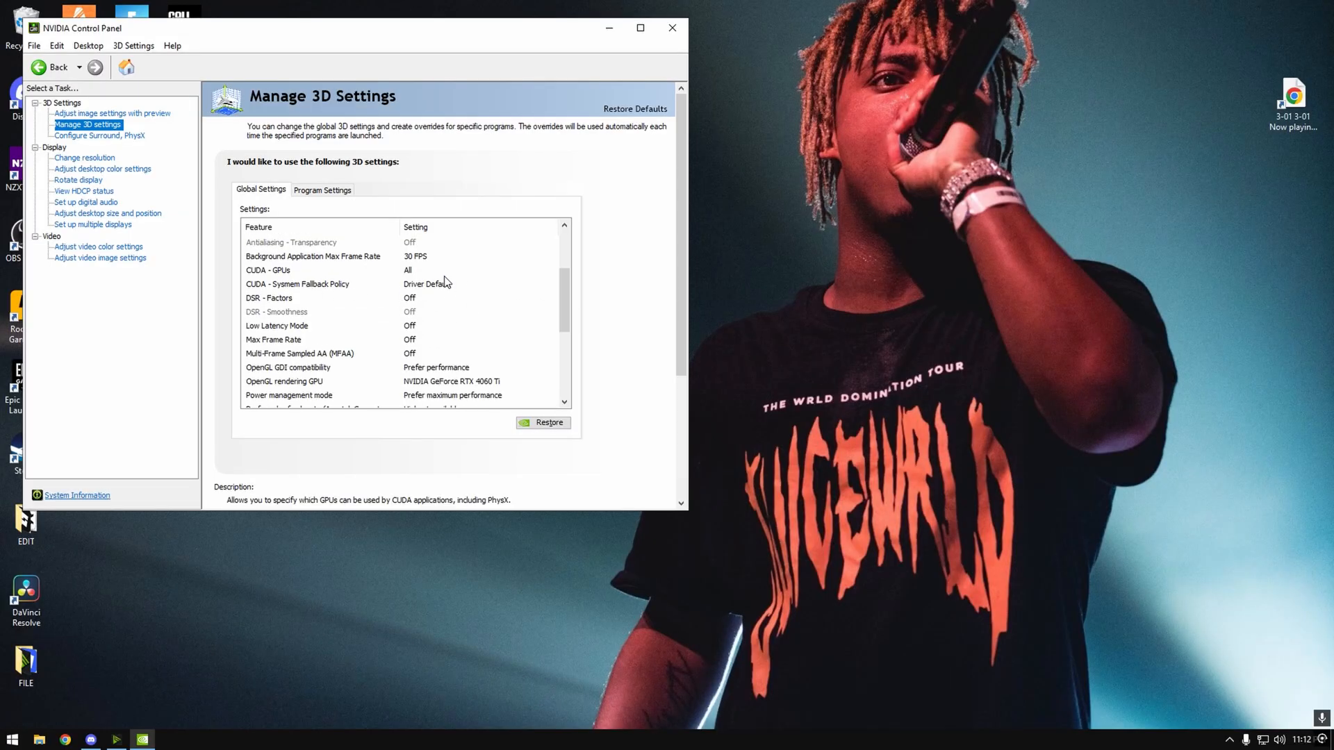
pyautogui.click(405, 284)
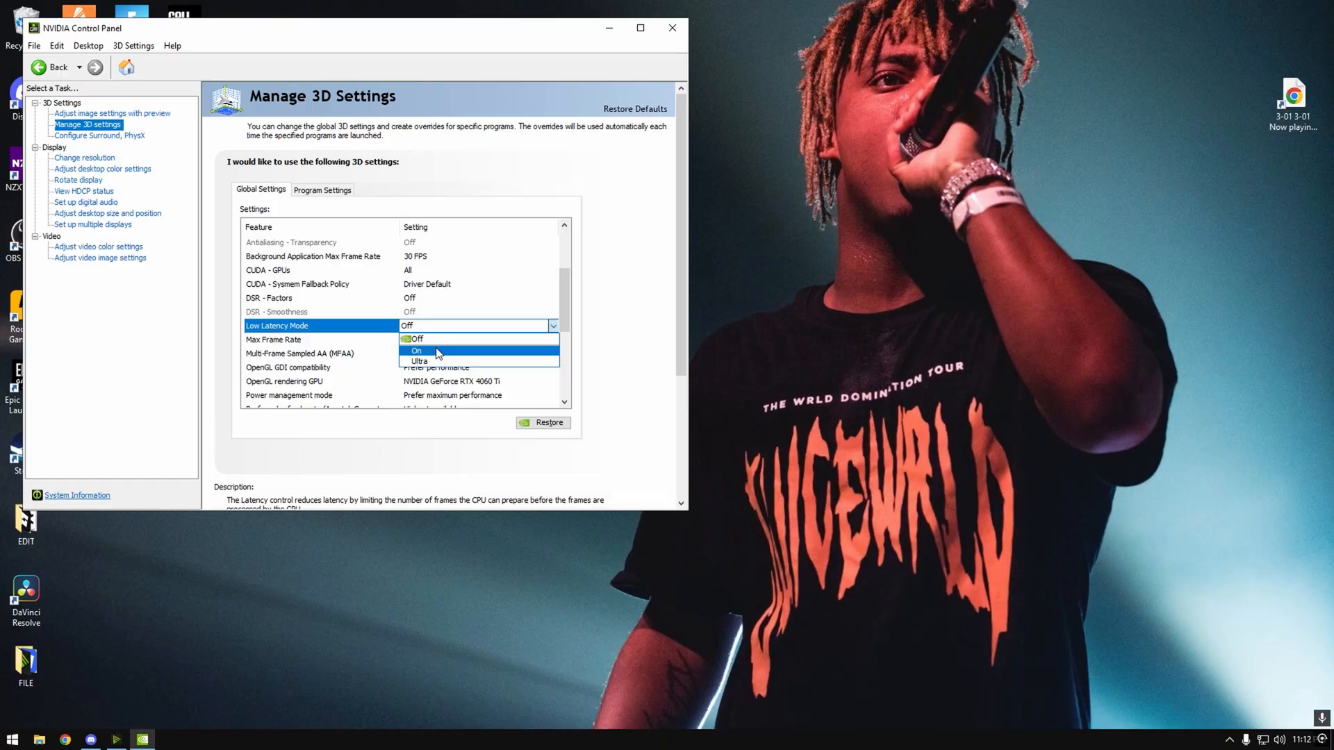
pyautogui.moveTo(418, 361)
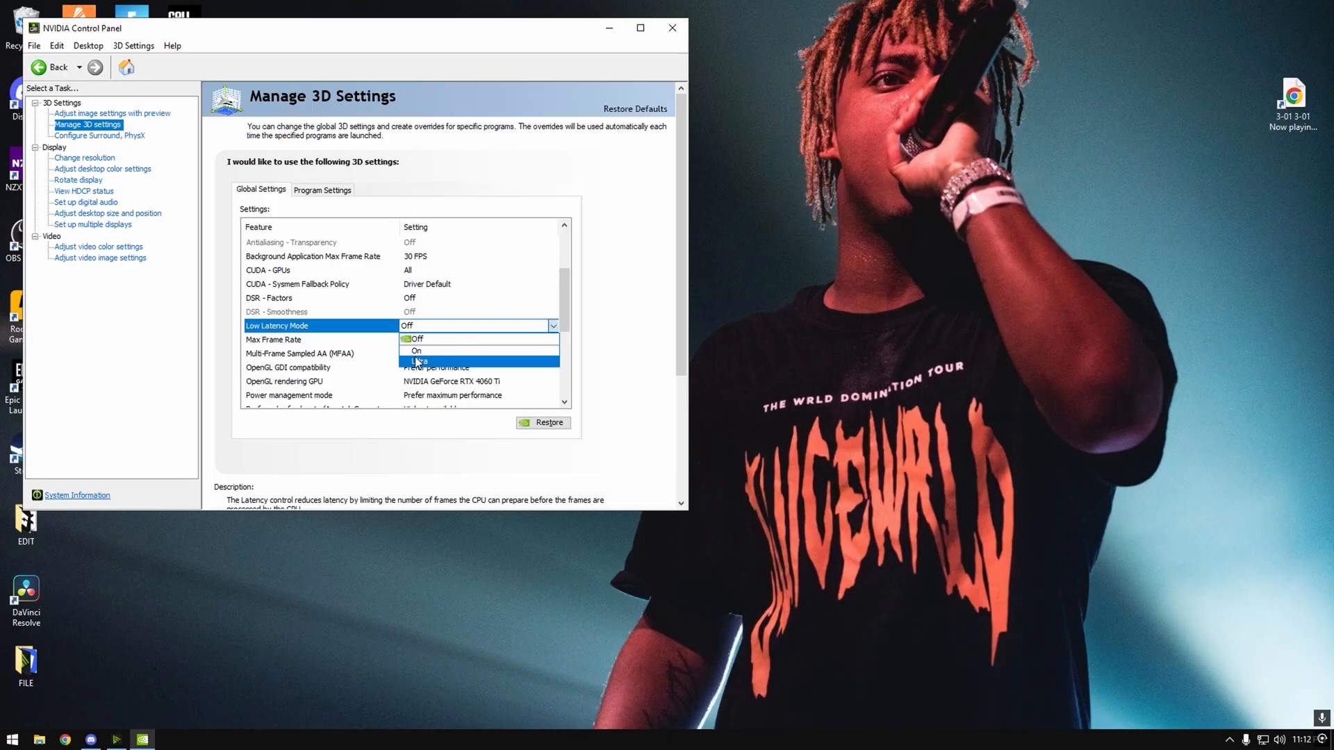
pyautogui.moveTo(429, 350)
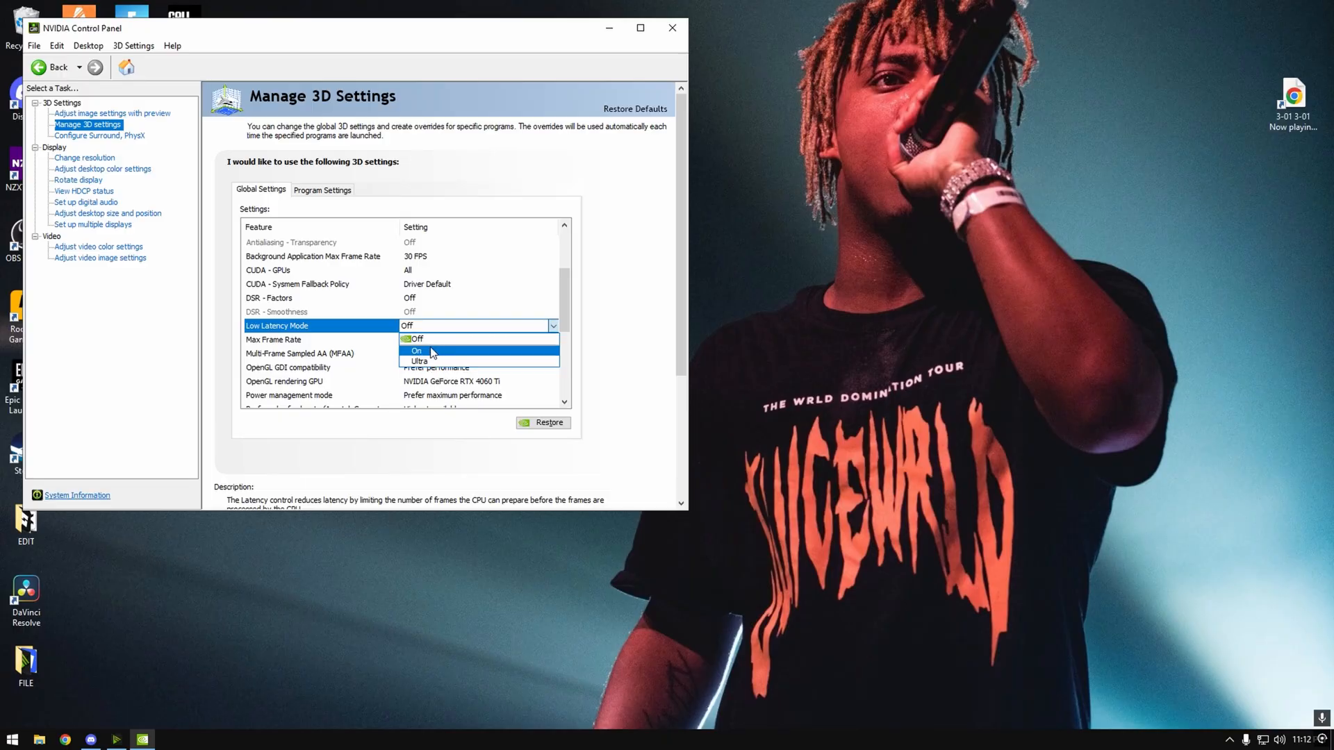
pyautogui.click(416, 339)
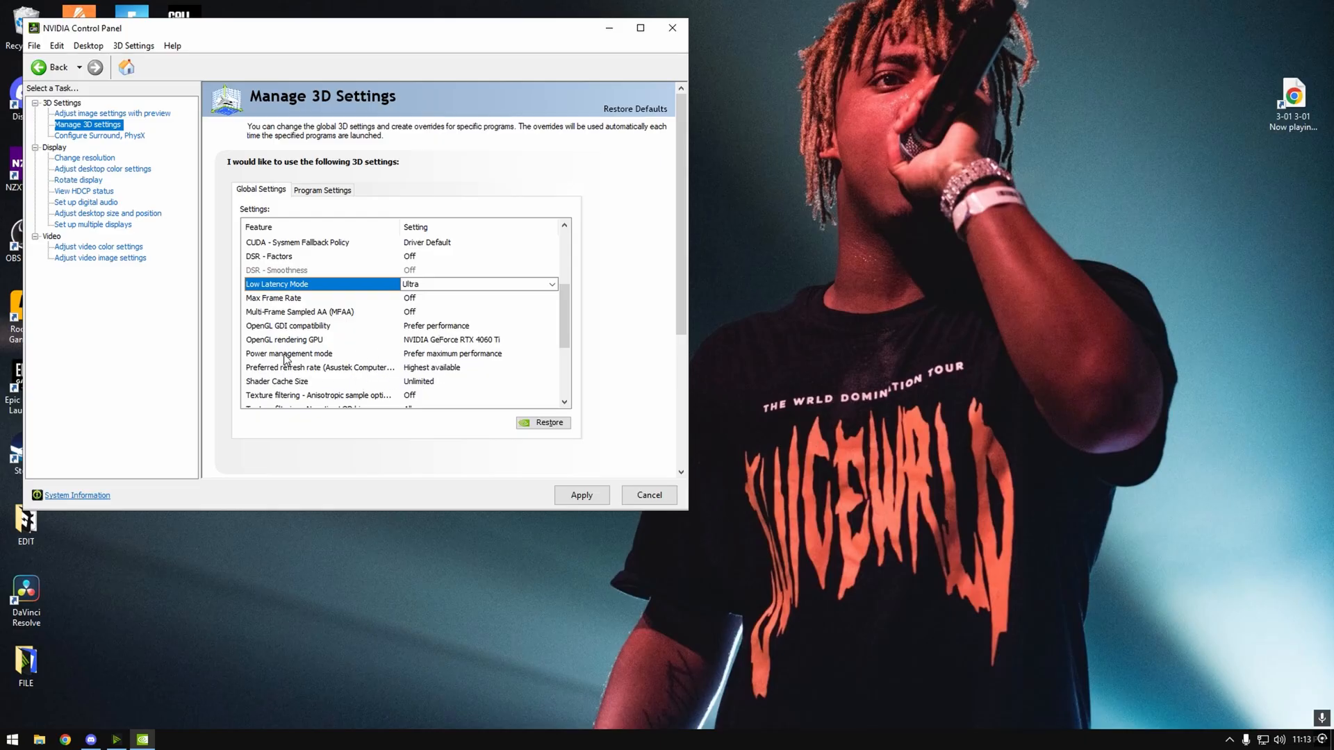
pyautogui.moveTo(487, 363)
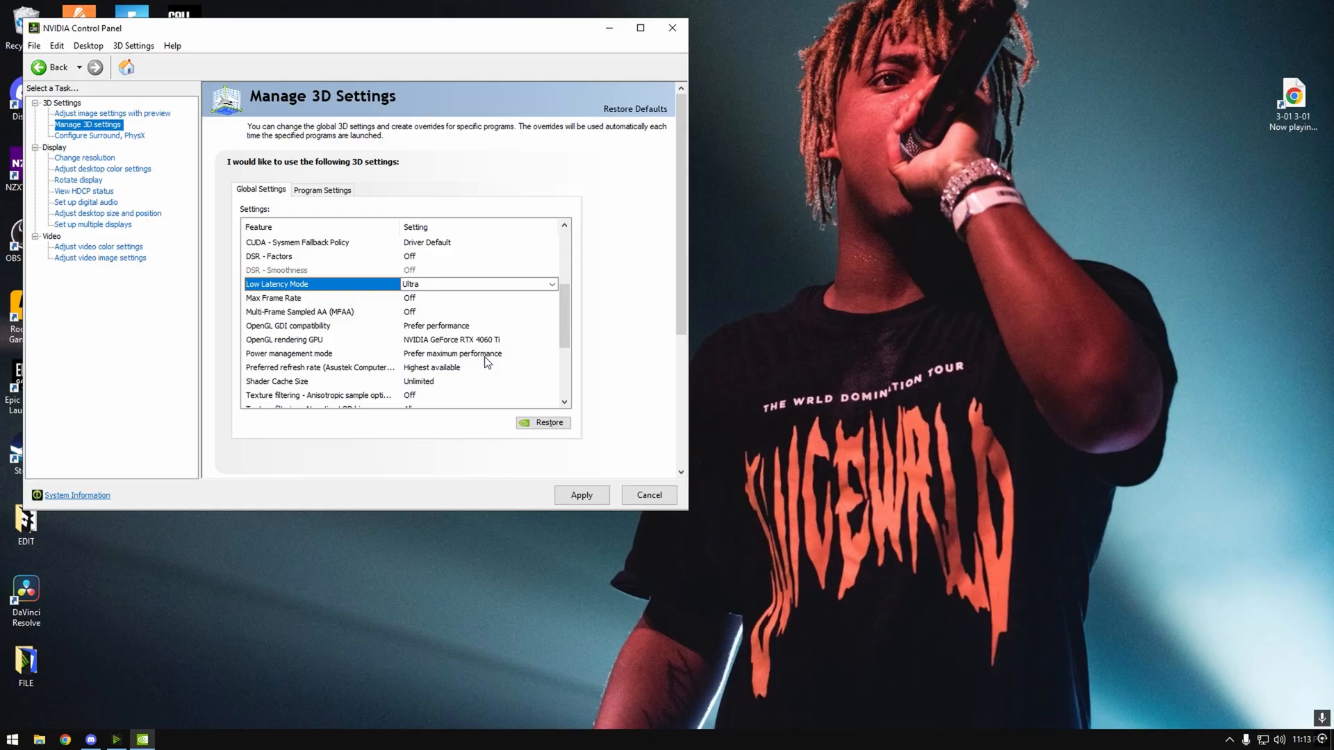
pyautogui.scroll(-3)
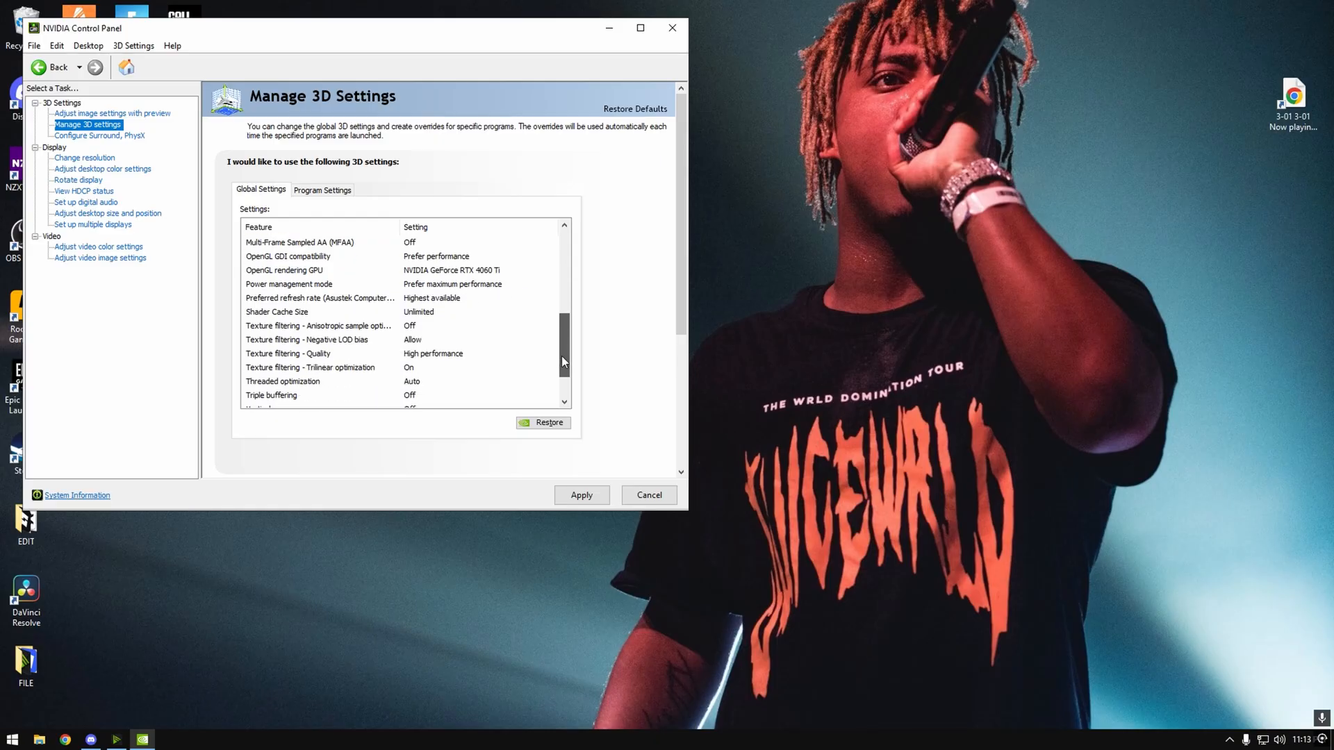
pyautogui.scroll(-3)
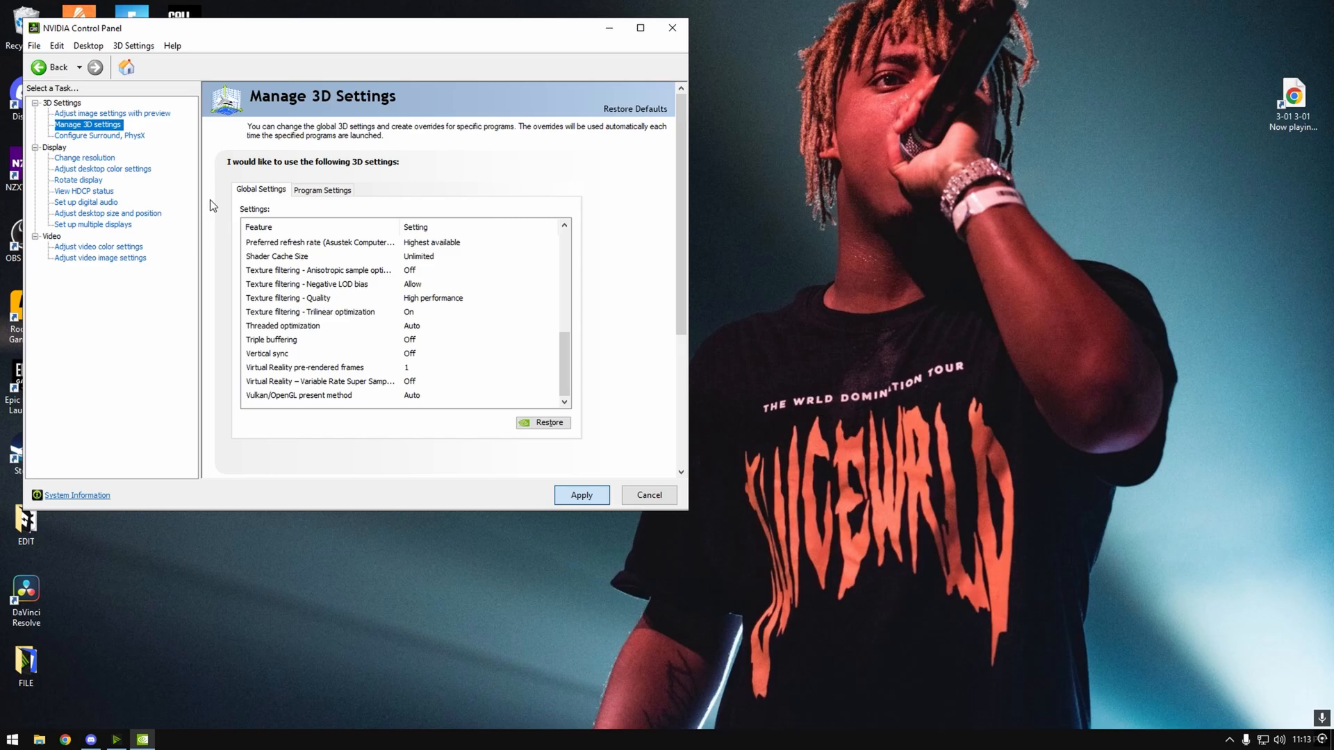
# Check the PhysX processor choices on the Surround/PhysX page, then move to Change Resolution
pyautogui.click(100, 136)
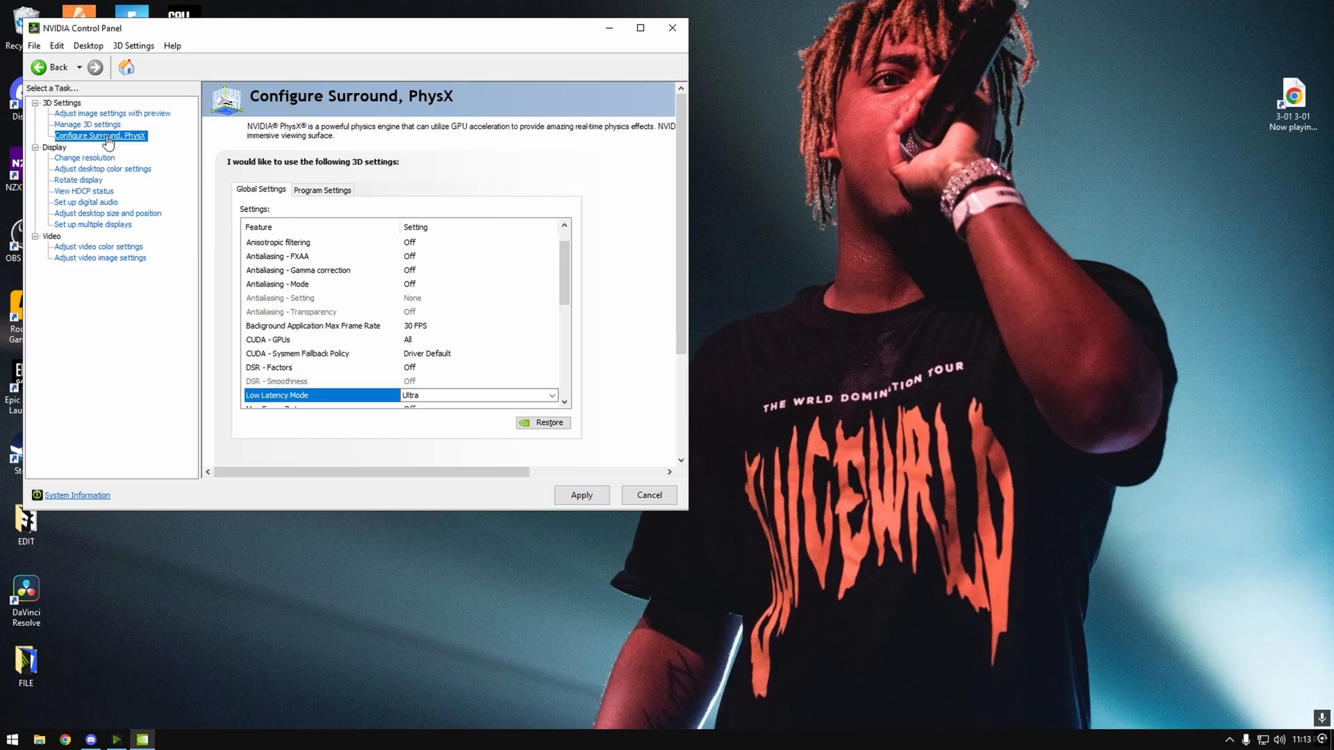
pyautogui.click(100, 135)
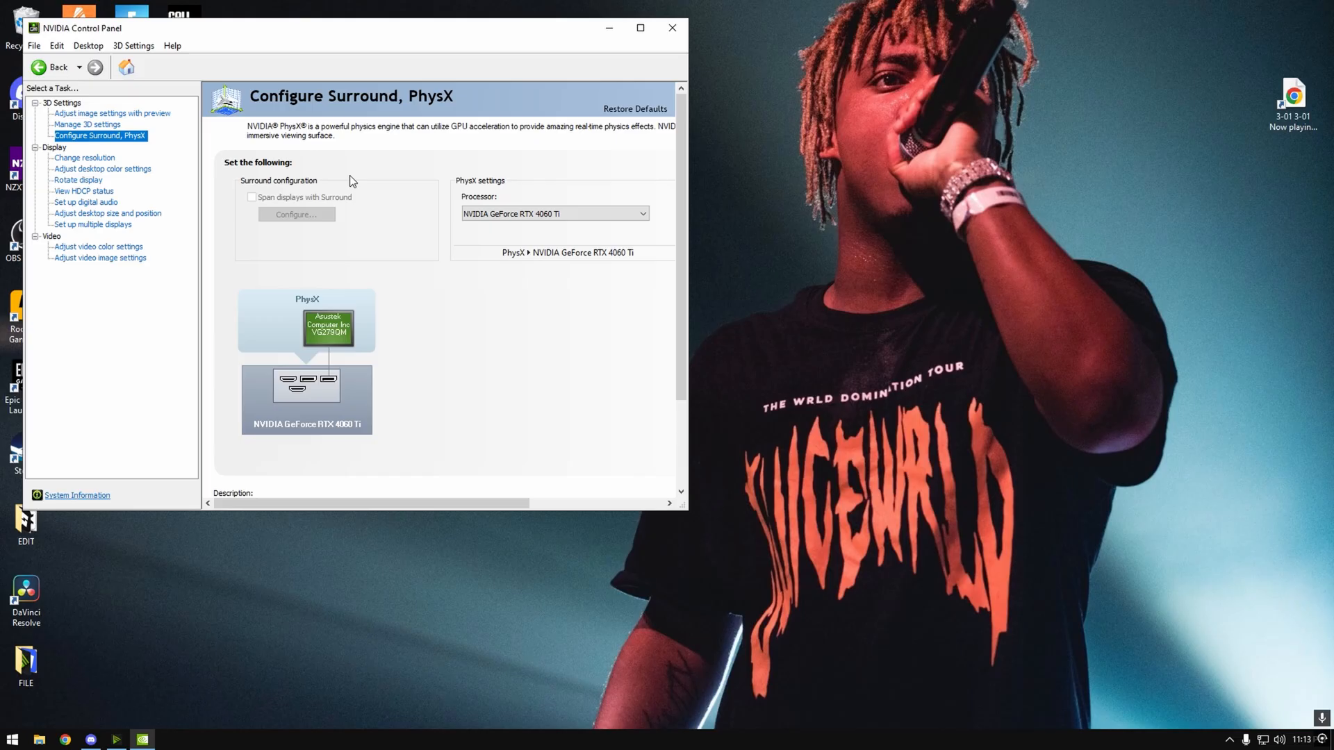
pyautogui.click(640, 214)
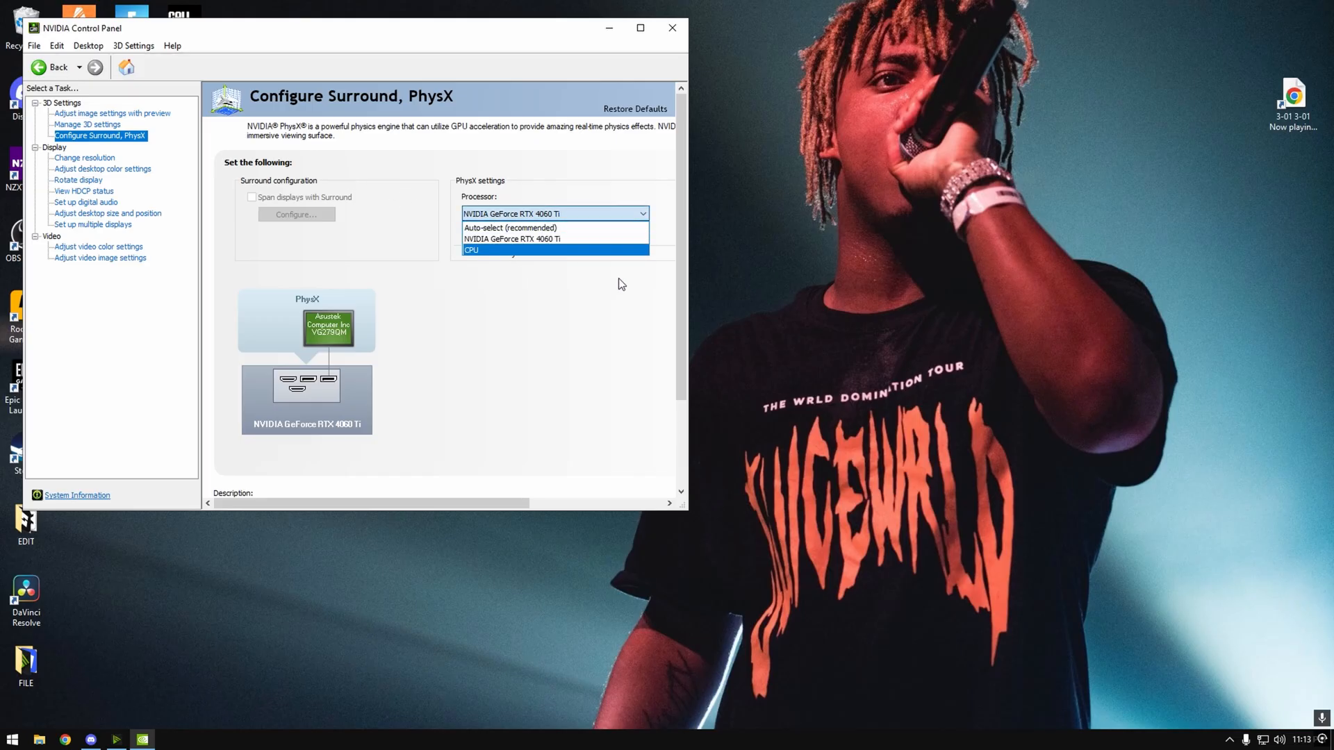
pyautogui.moveTo(200, 170)
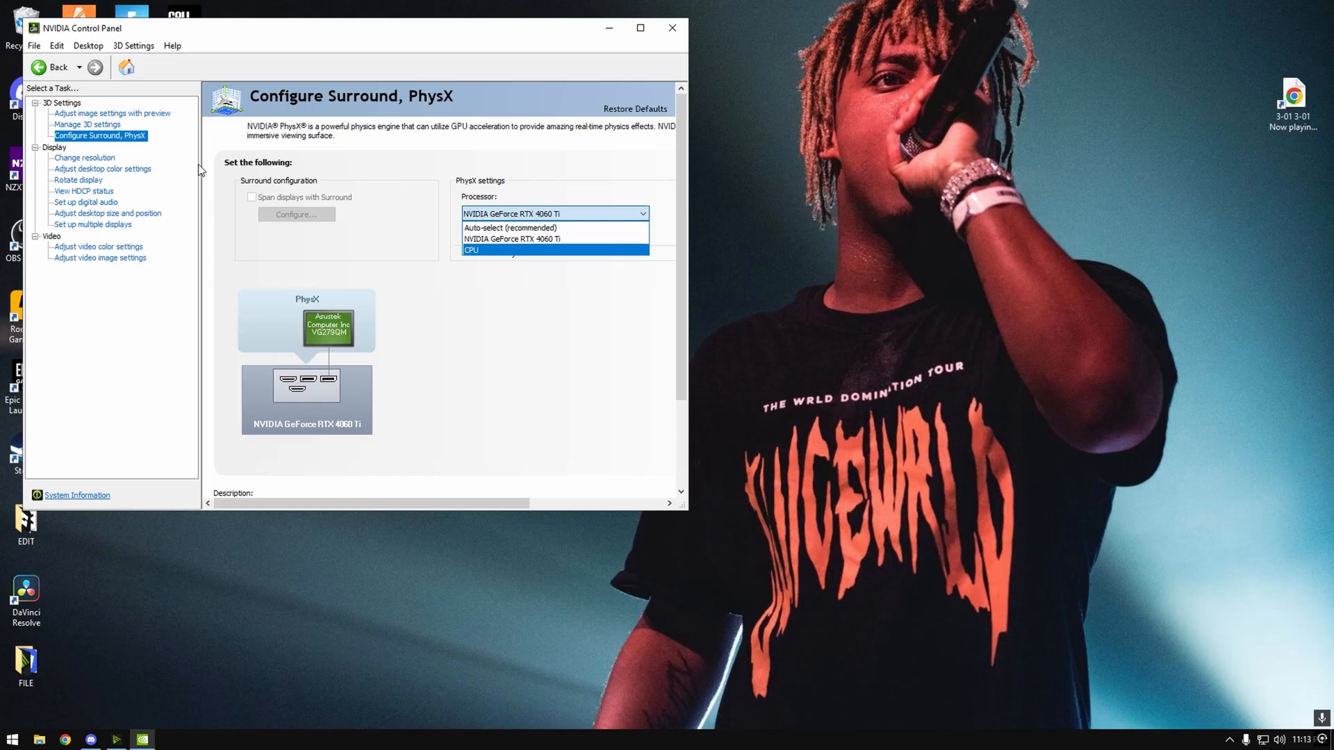
pyautogui.click(85, 157)
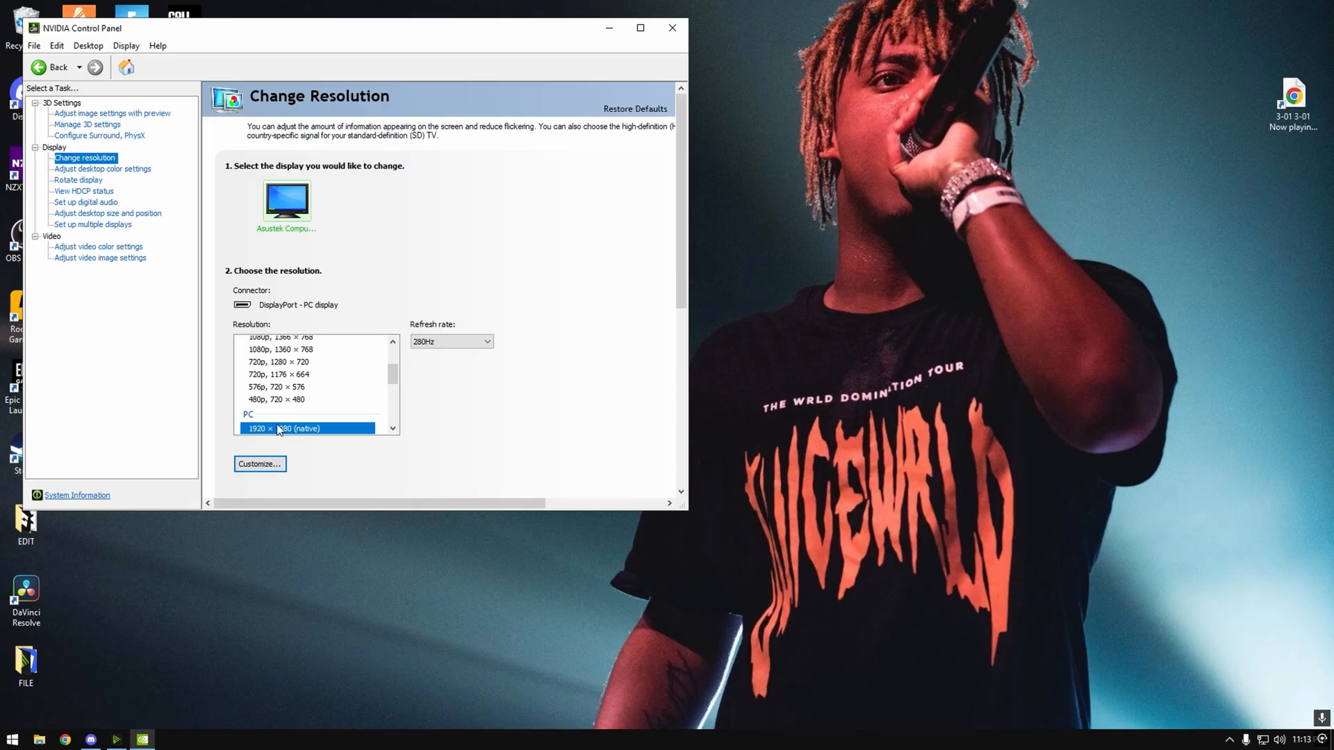
# Review desktop color and desktop size and position (no scaling, 1920x1080 at 280Hz), then switch to Discord
pyautogui.click(102, 168)
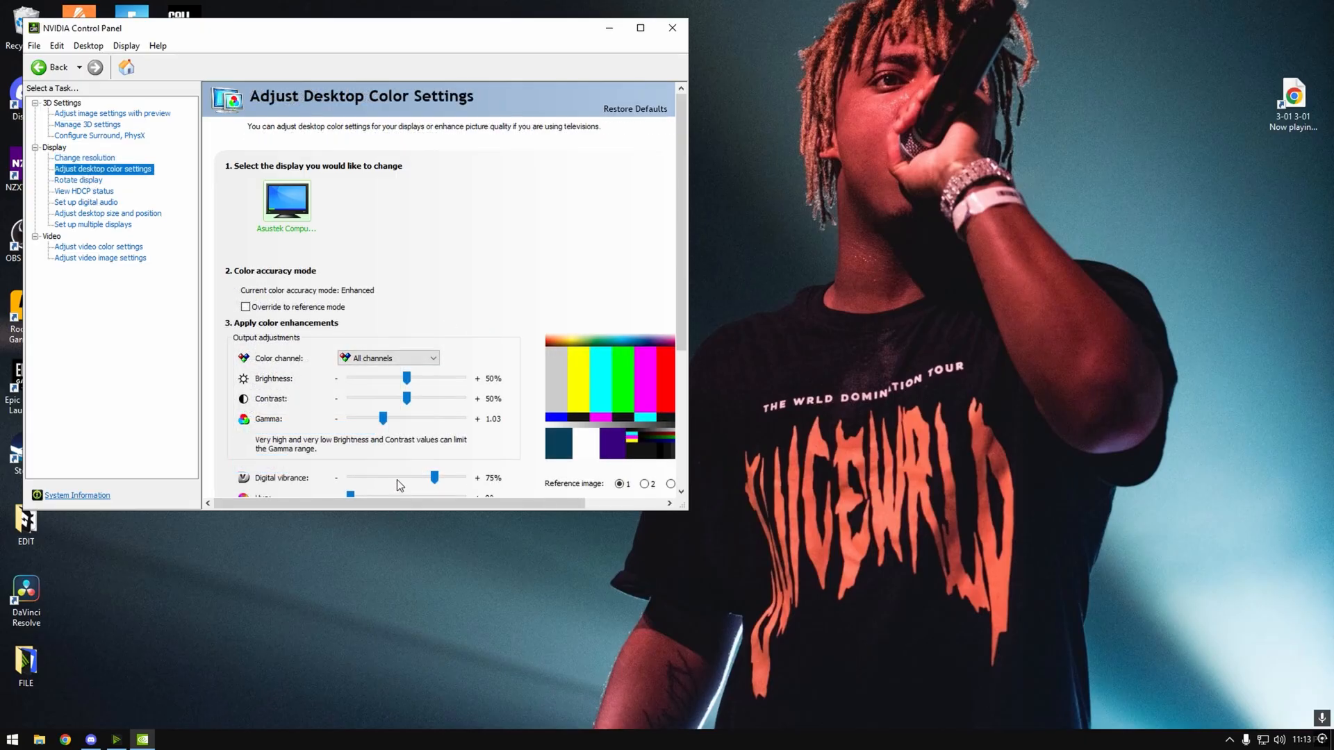
pyautogui.moveTo(474, 476)
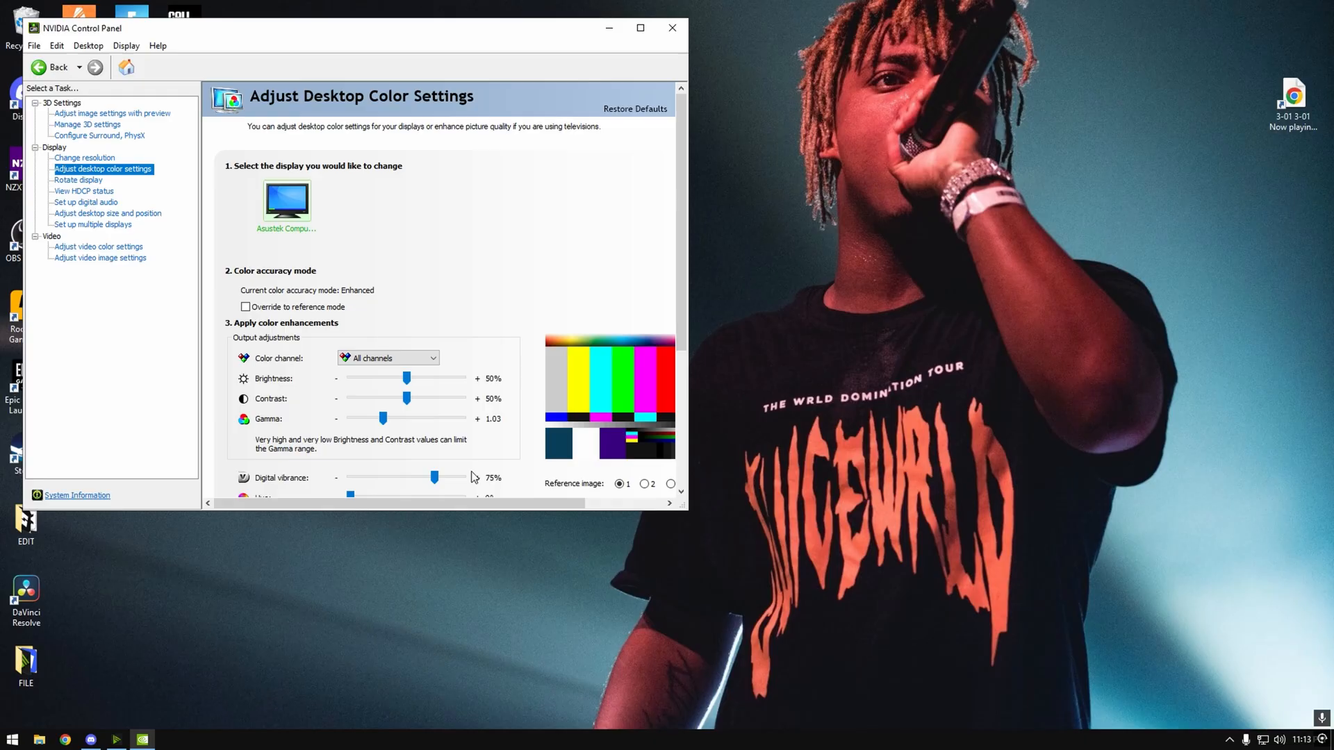
pyautogui.moveTo(441, 493)
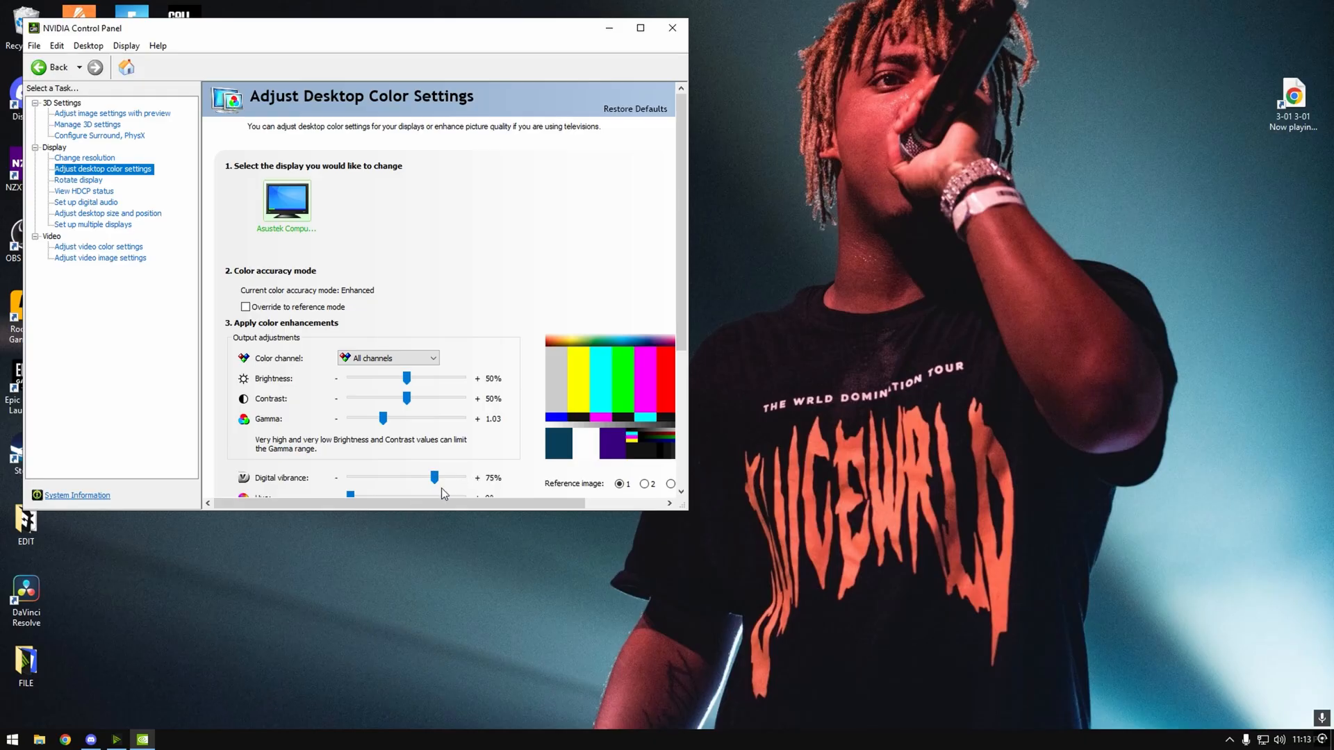
pyautogui.moveTo(424, 484)
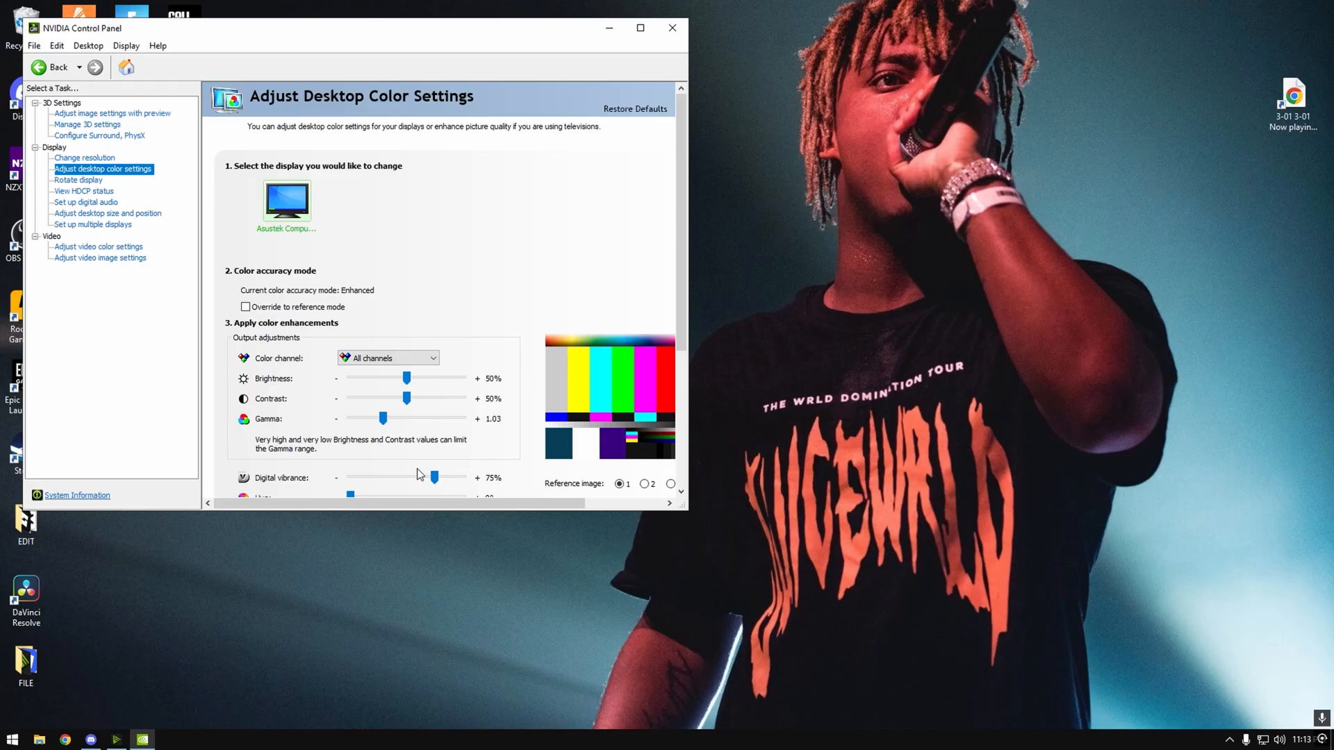
pyautogui.moveTo(389, 454)
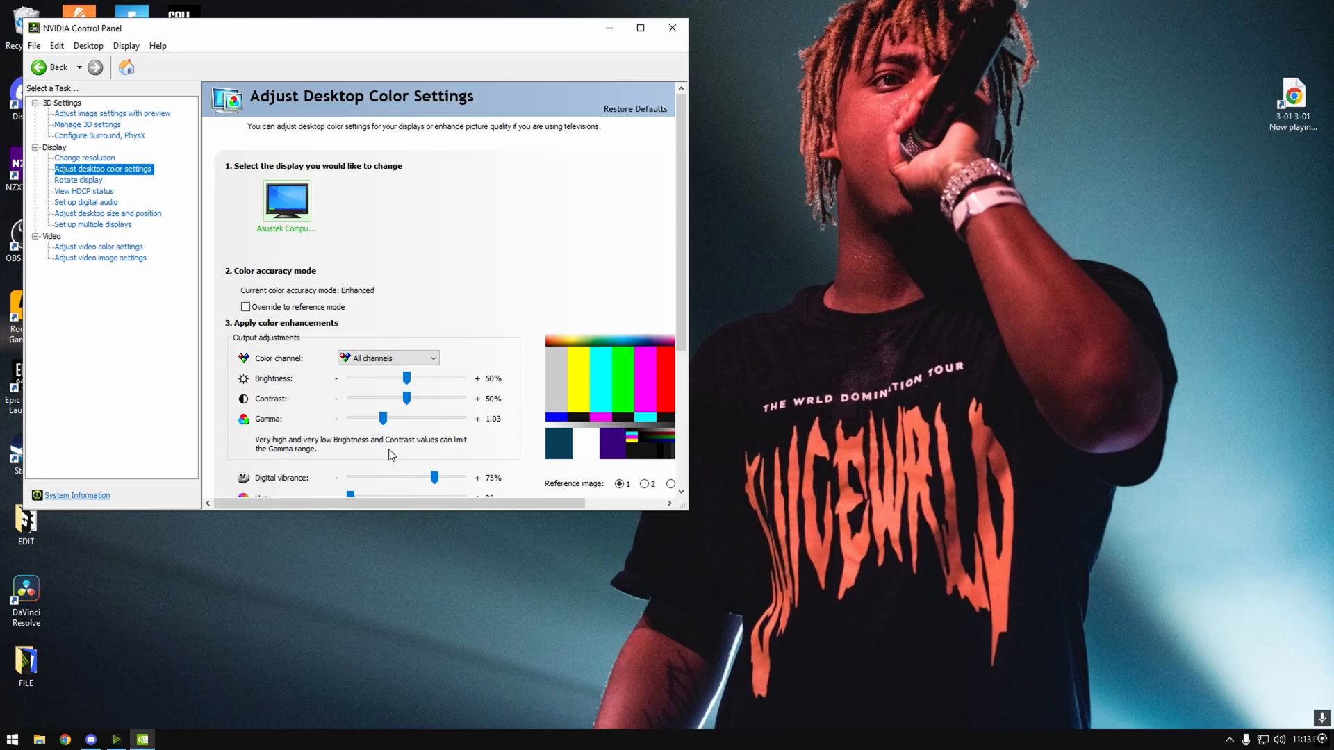
pyautogui.click(109, 212)
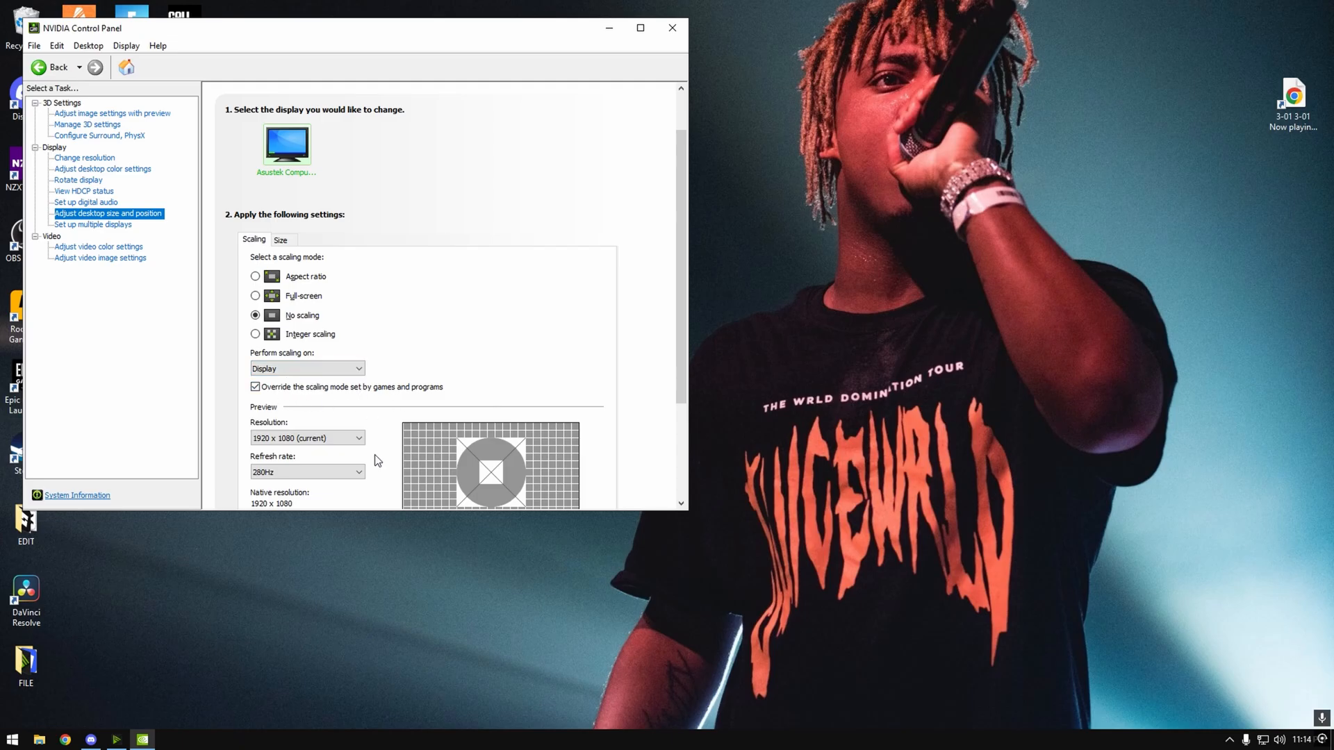
pyautogui.click(93, 224)
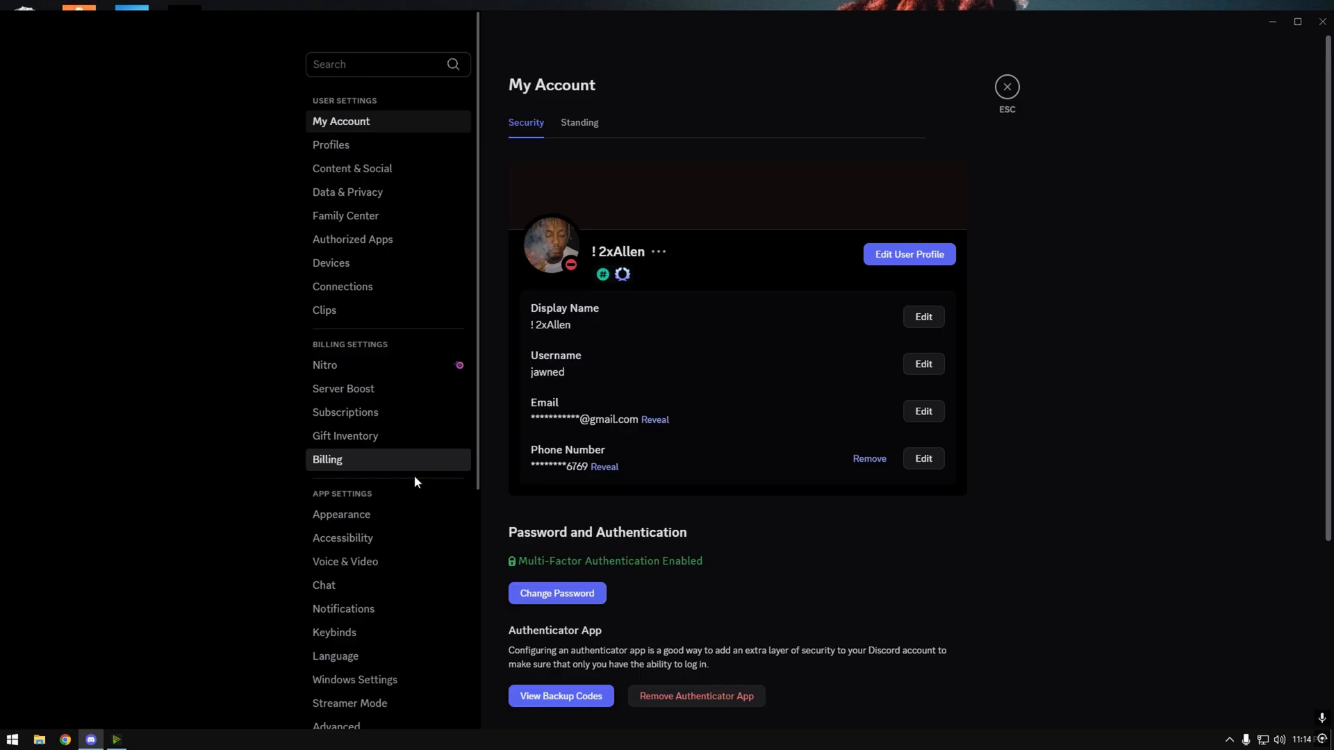
# Check Discord's Advanced settings, then bring up Activity Privacy with sharing options off
pyautogui.scroll(-3)
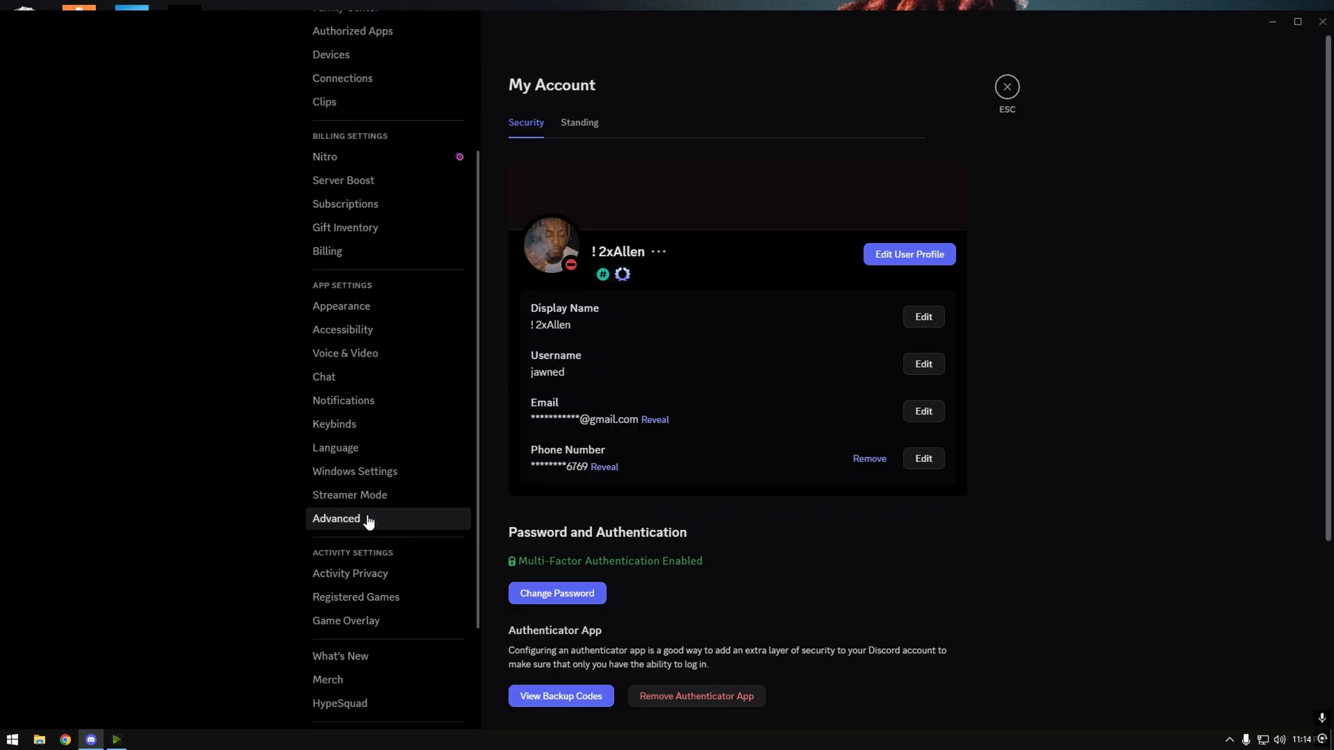
pyautogui.click(336, 519)
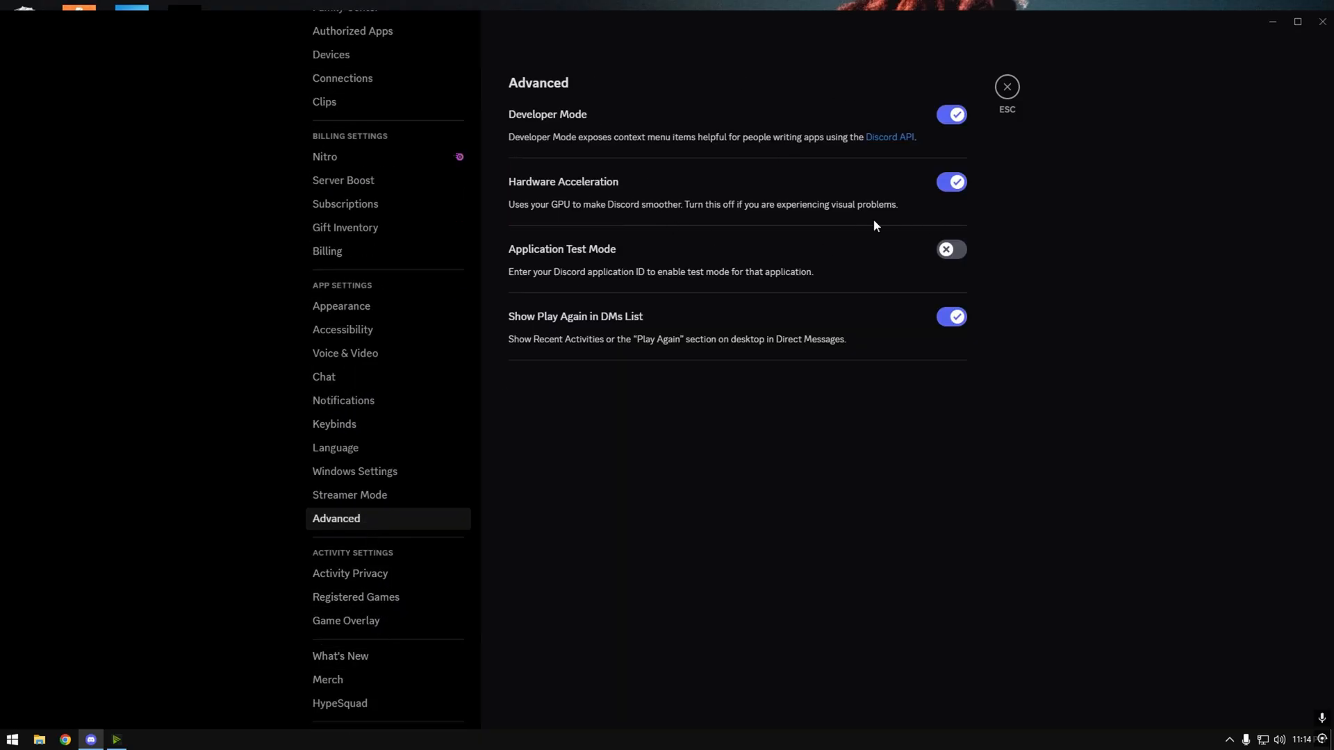
pyautogui.moveTo(958, 190)
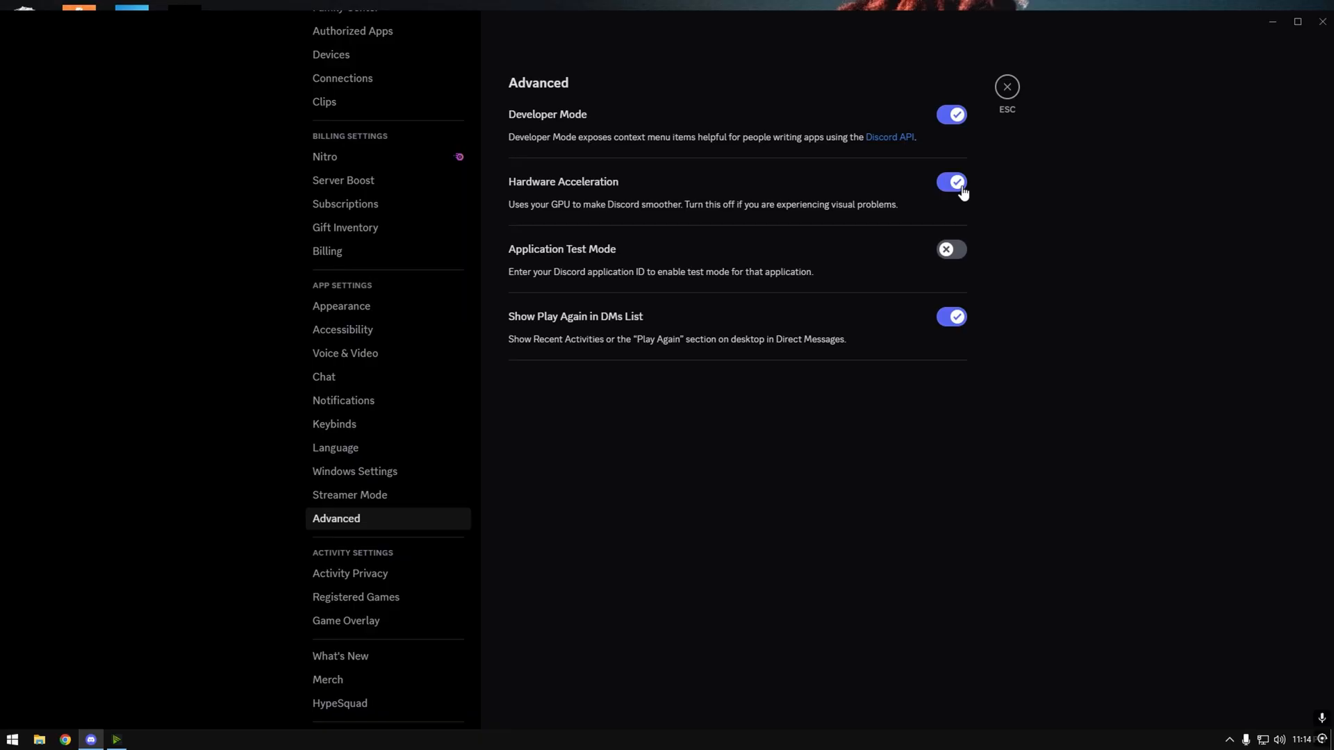
pyautogui.moveTo(958, 188)
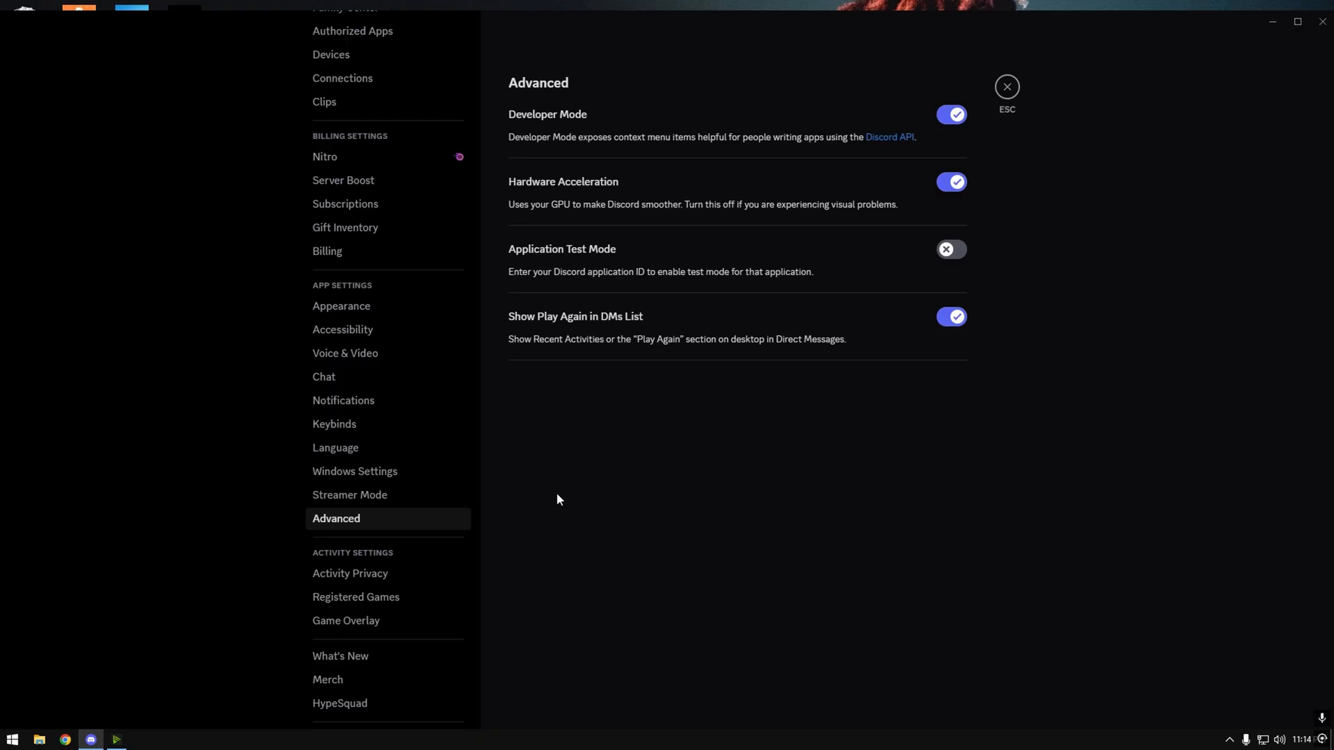
pyautogui.click(350, 573)
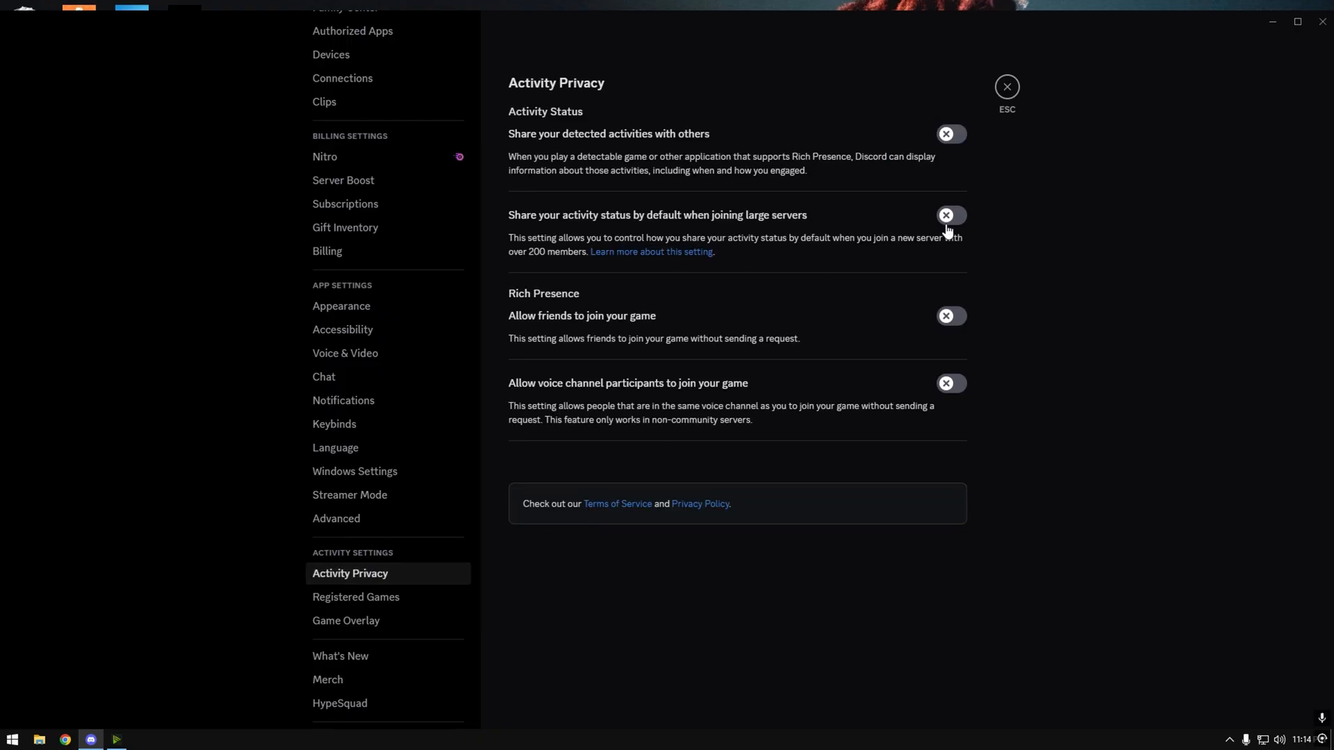
# Check the Game Overlay settings show both overlays off, then leave Discord settings
pyautogui.click(1005, 87)
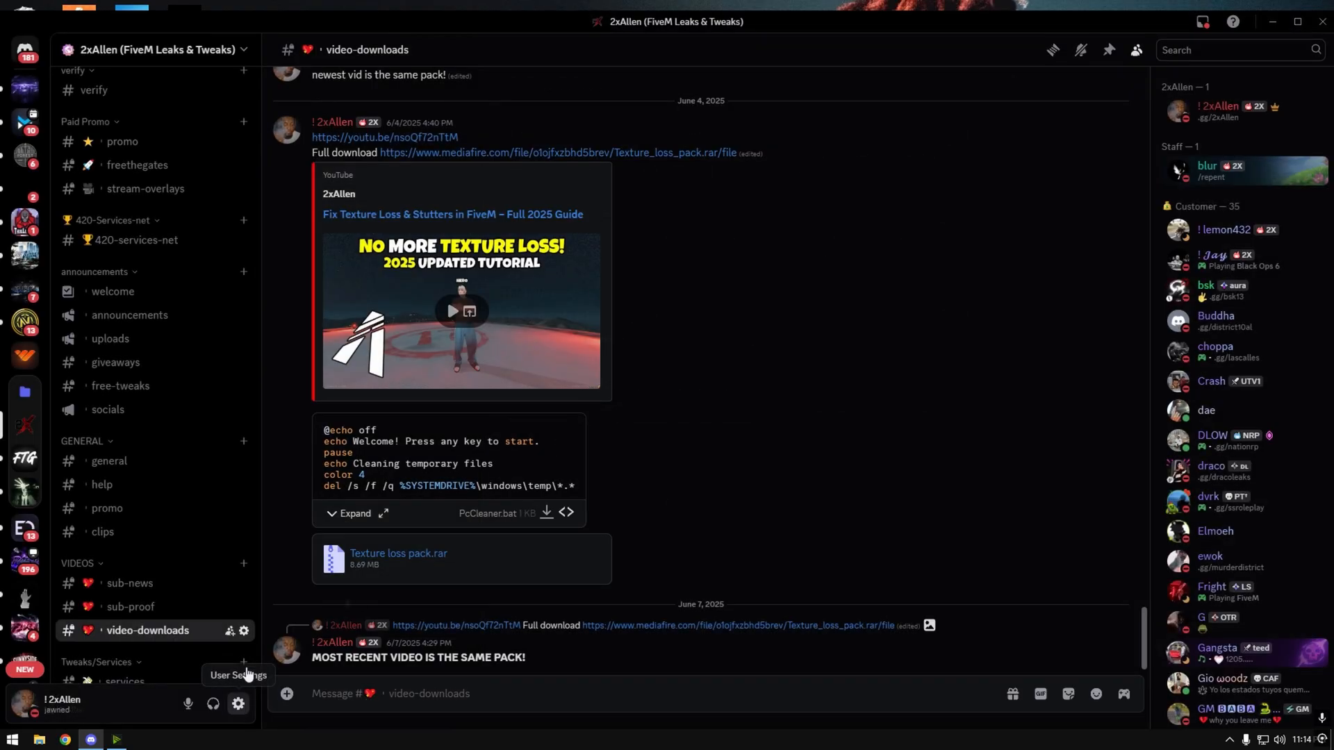
pyautogui.click(238, 703)
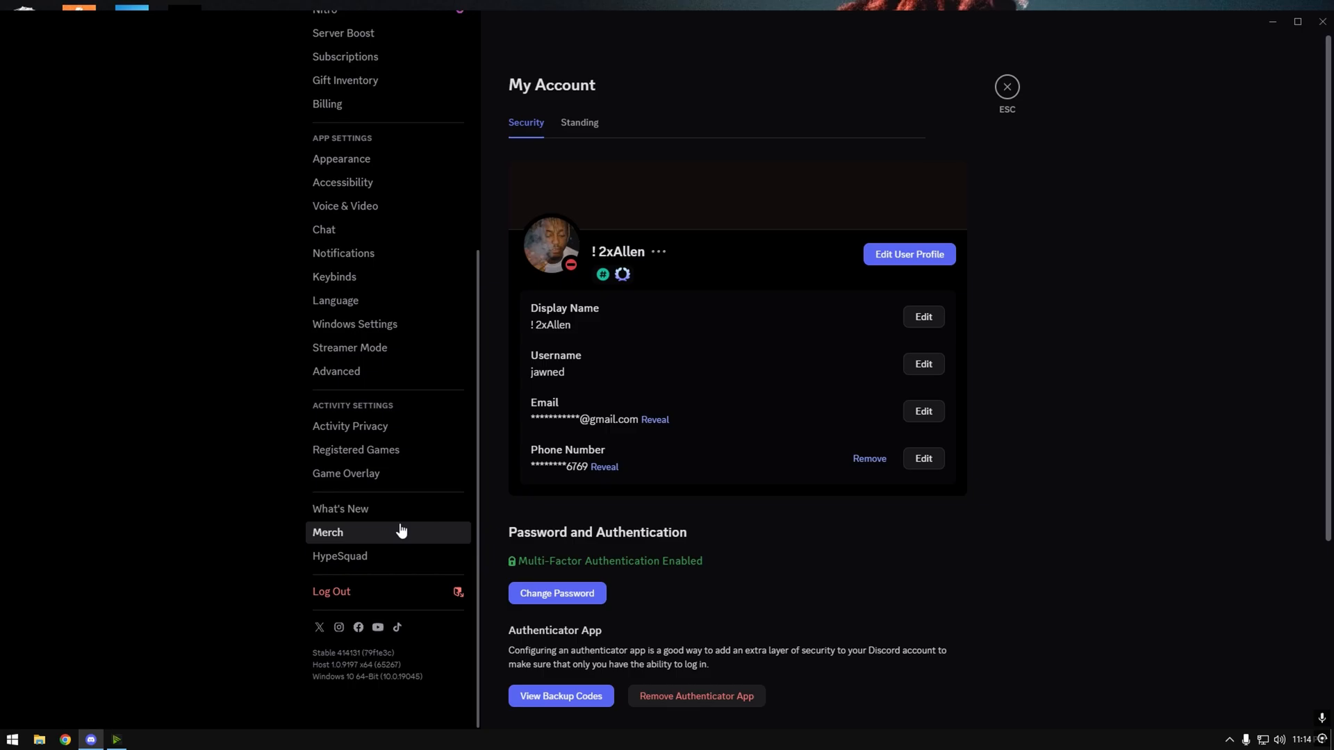
pyautogui.click(346, 474)
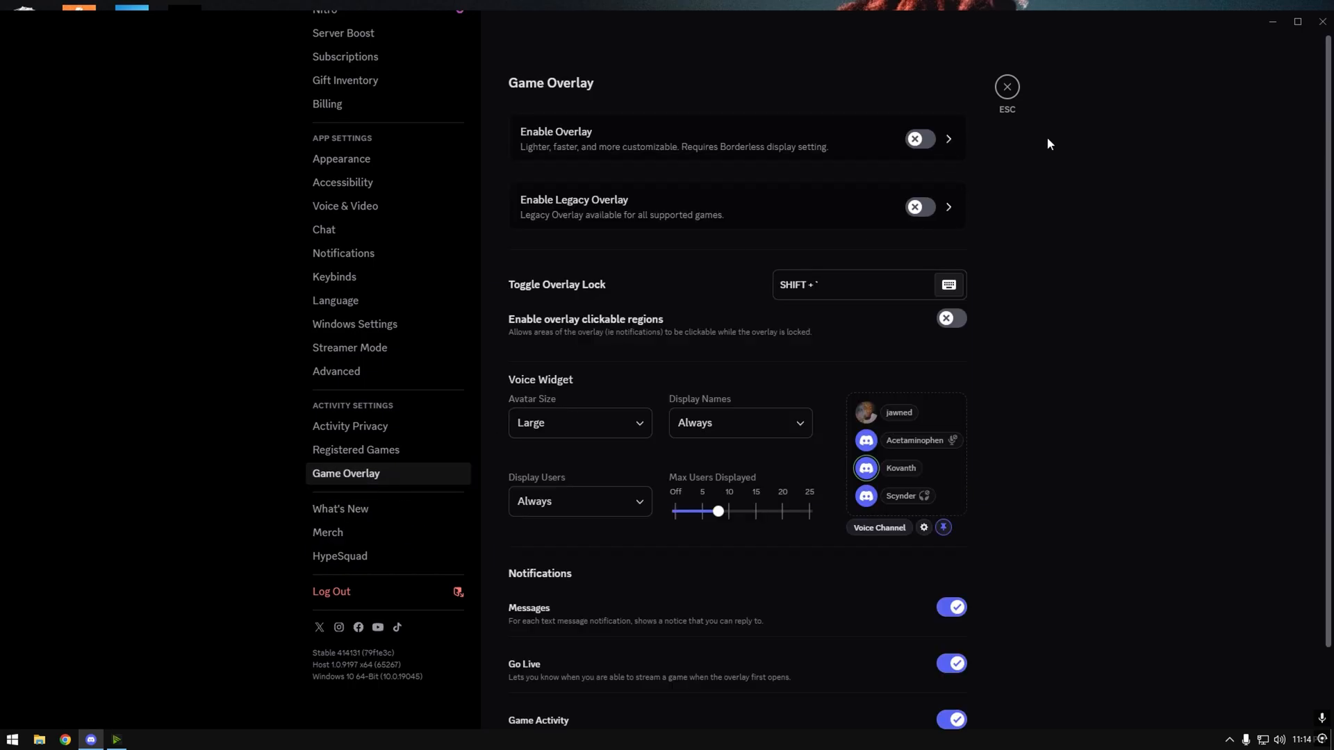
pyautogui.click(1005, 86)
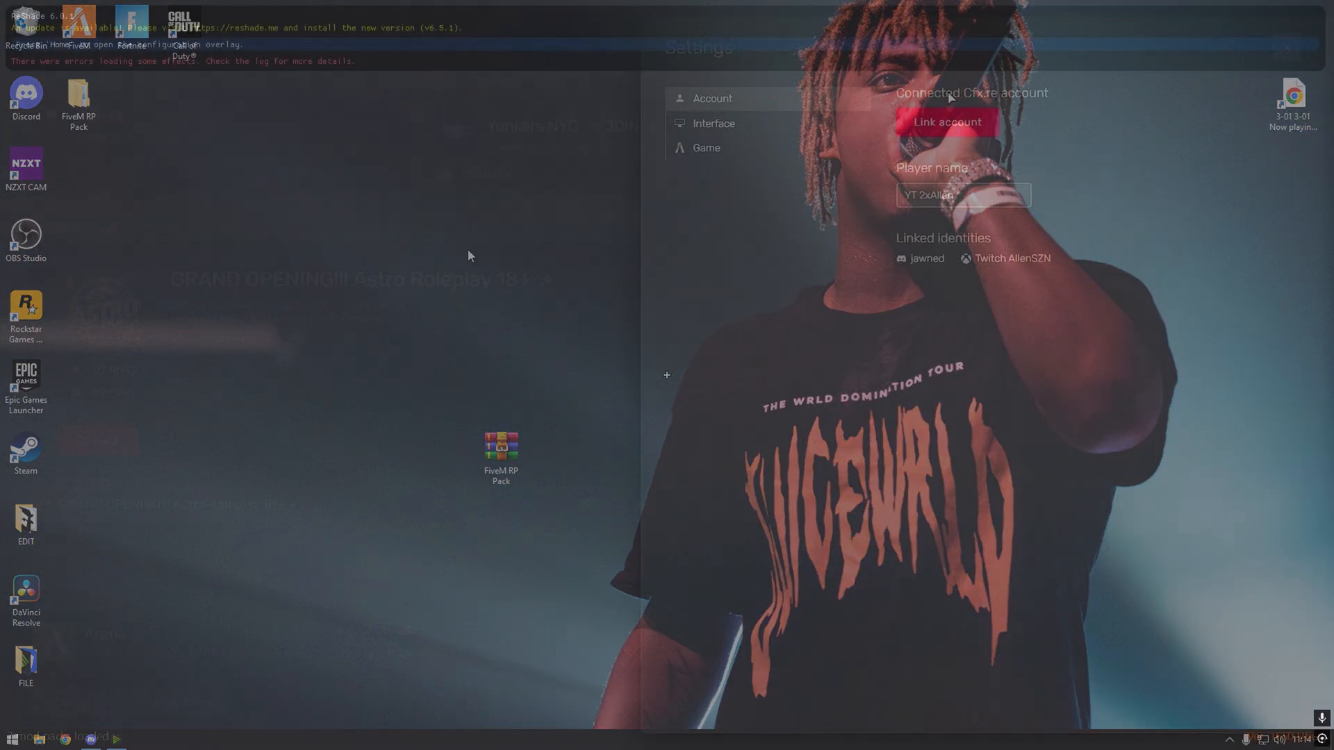
# View the FiveM client's Interface settings, then its Game settings with the Beta channel selected
pyautogui.click(712, 123)
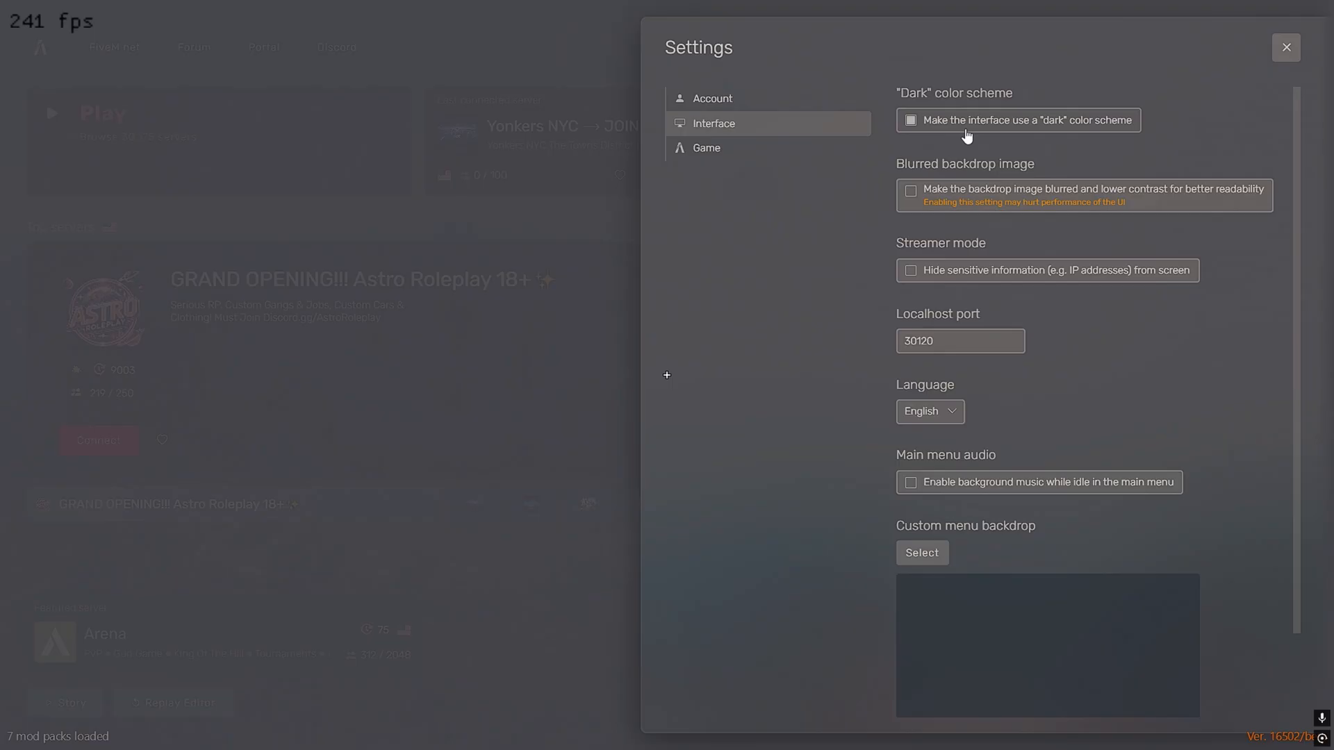
pyautogui.moveTo(1028, 244)
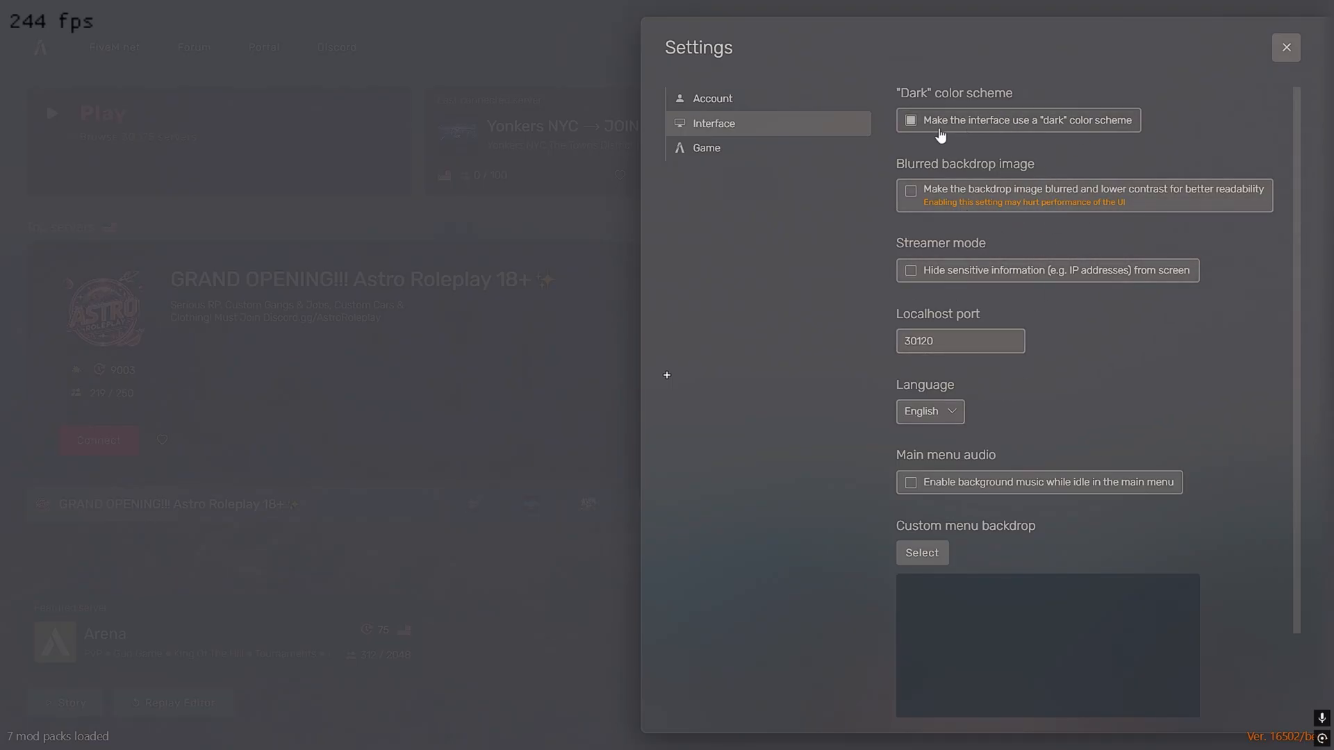
pyautogui.click(705, 147)
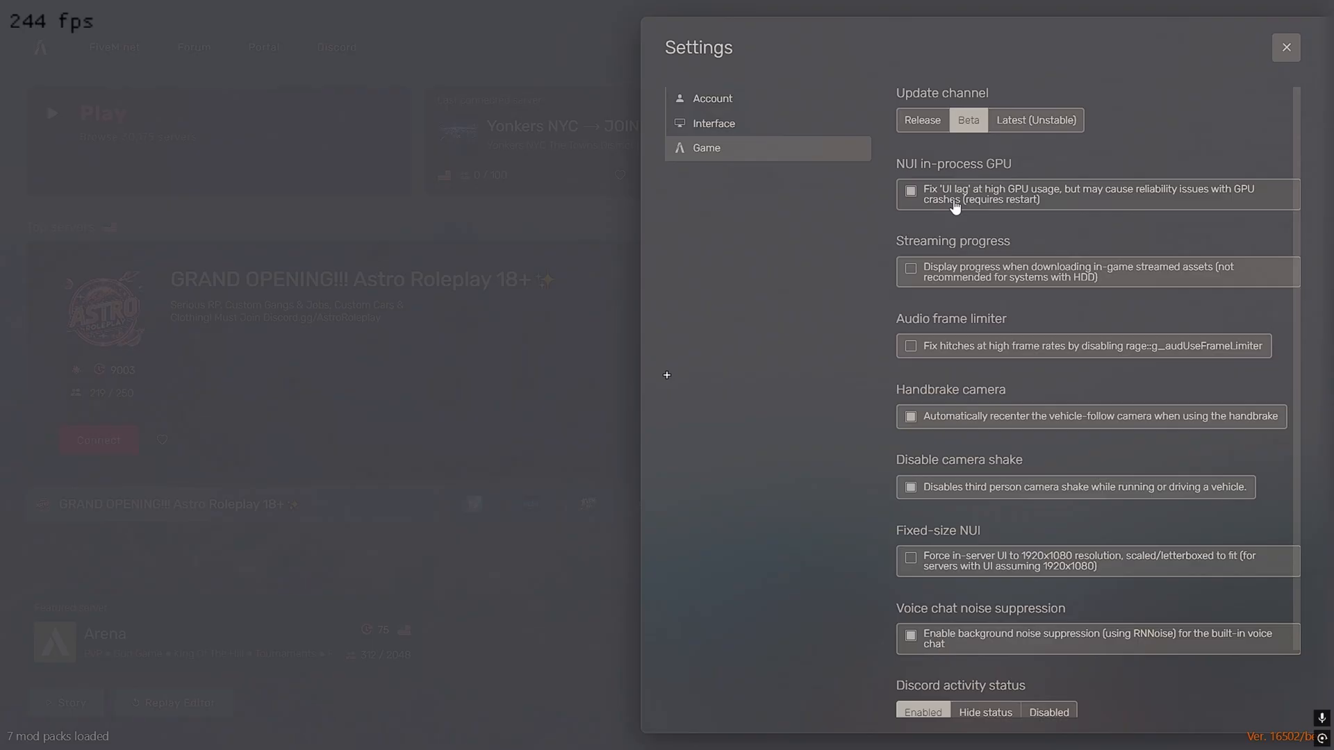
pyautogui.moveTo(977, 256)
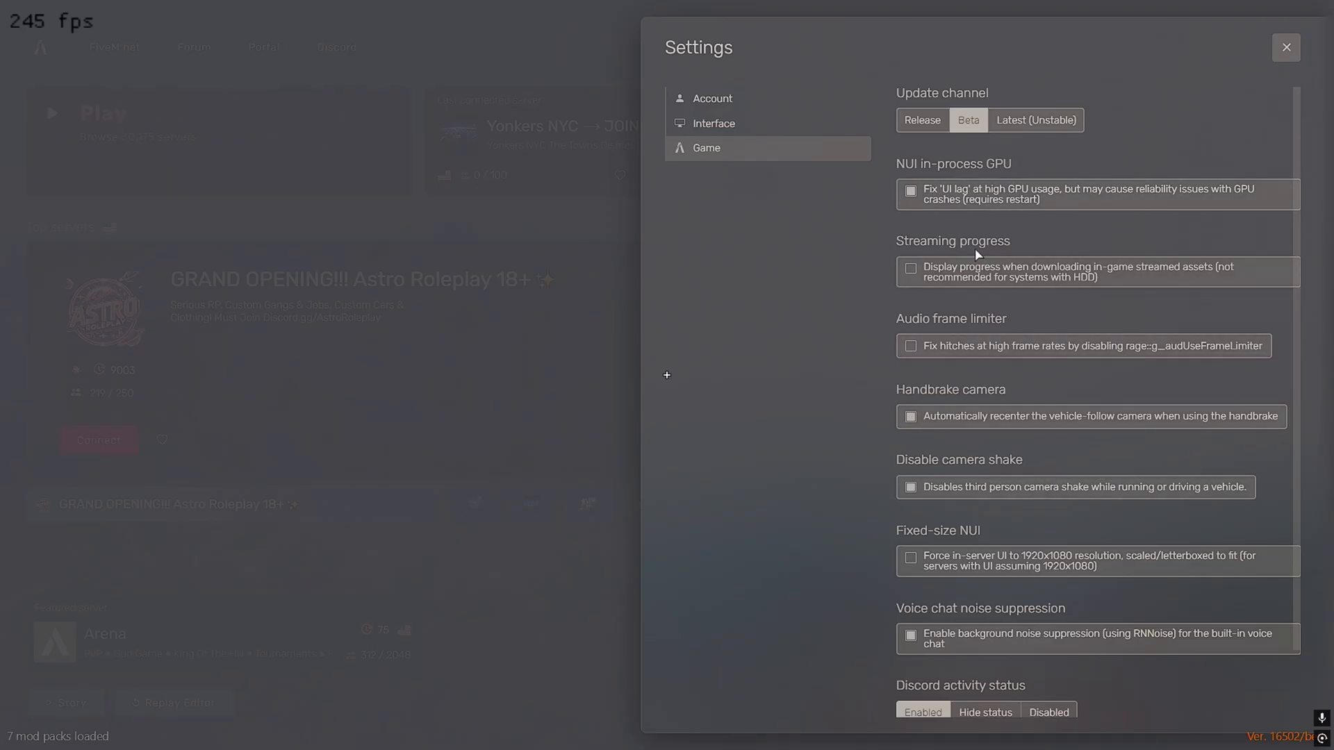
pyautogui.moveTo(999, 528)
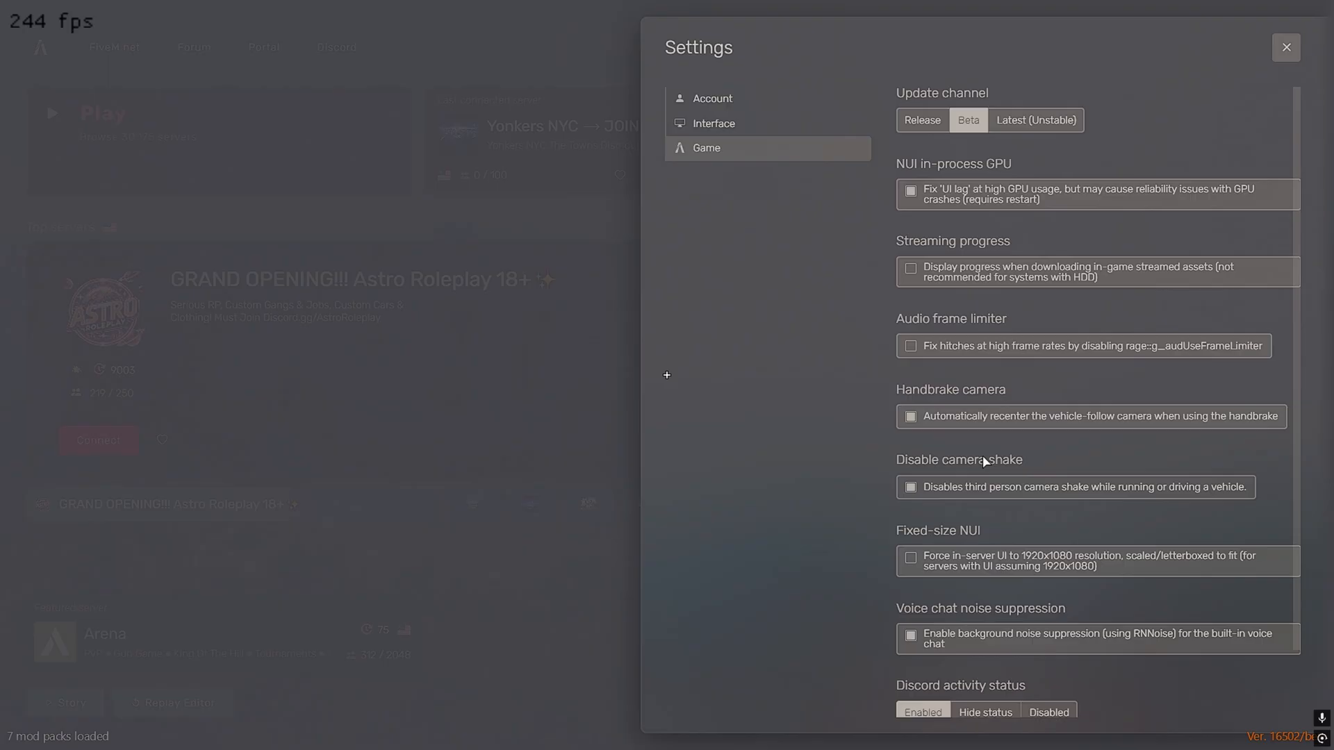
pyautogui.moveTo(1002, 607)
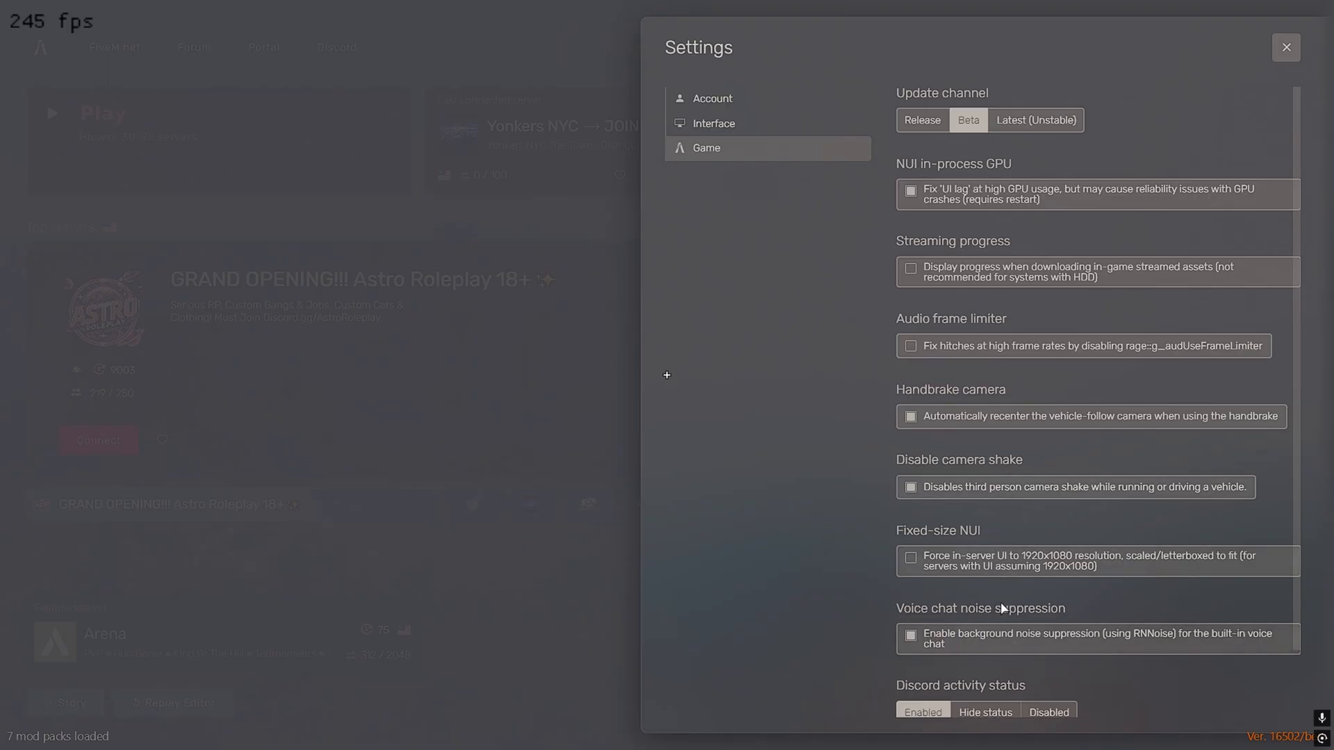
pyautogui.moveTo(1012, 532)
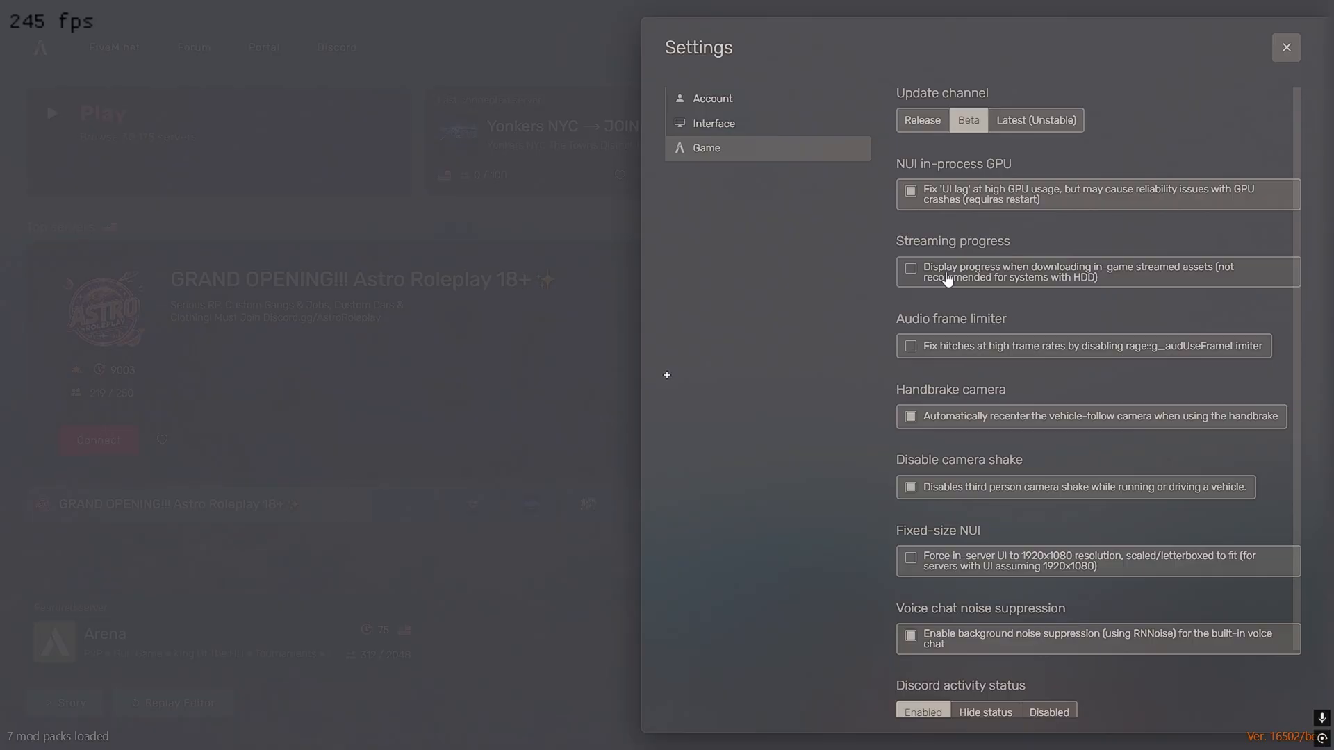
pyautogui.moveTo(1103, 207)
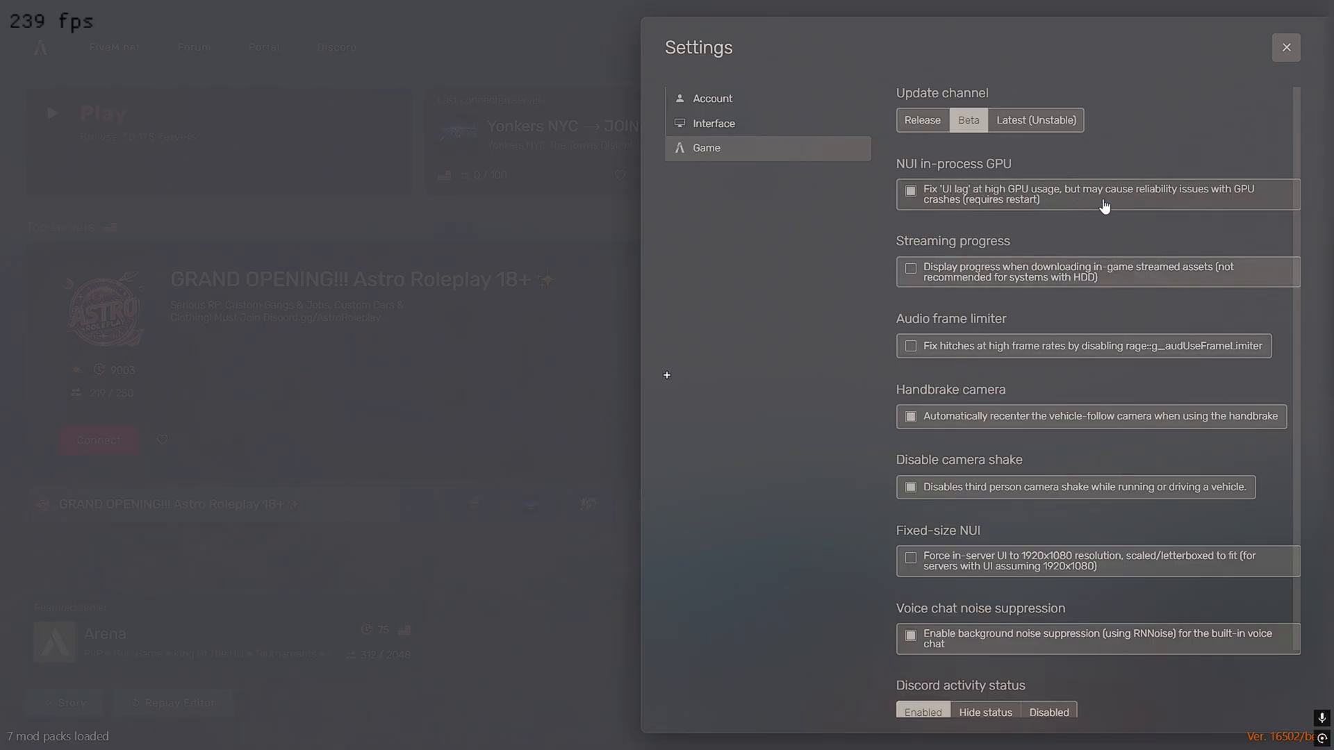
pyautogui.moveTo(958, 188)
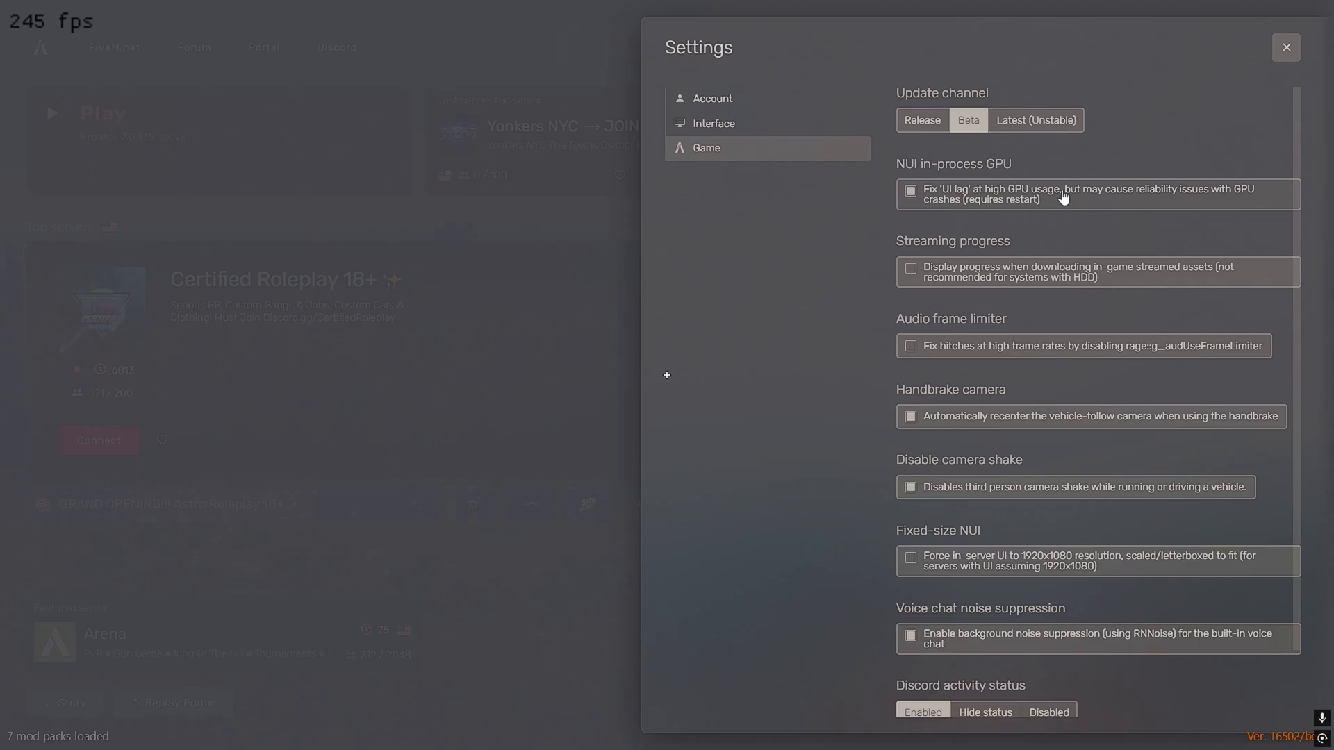
pyautogui.moveTo(1050, 225)
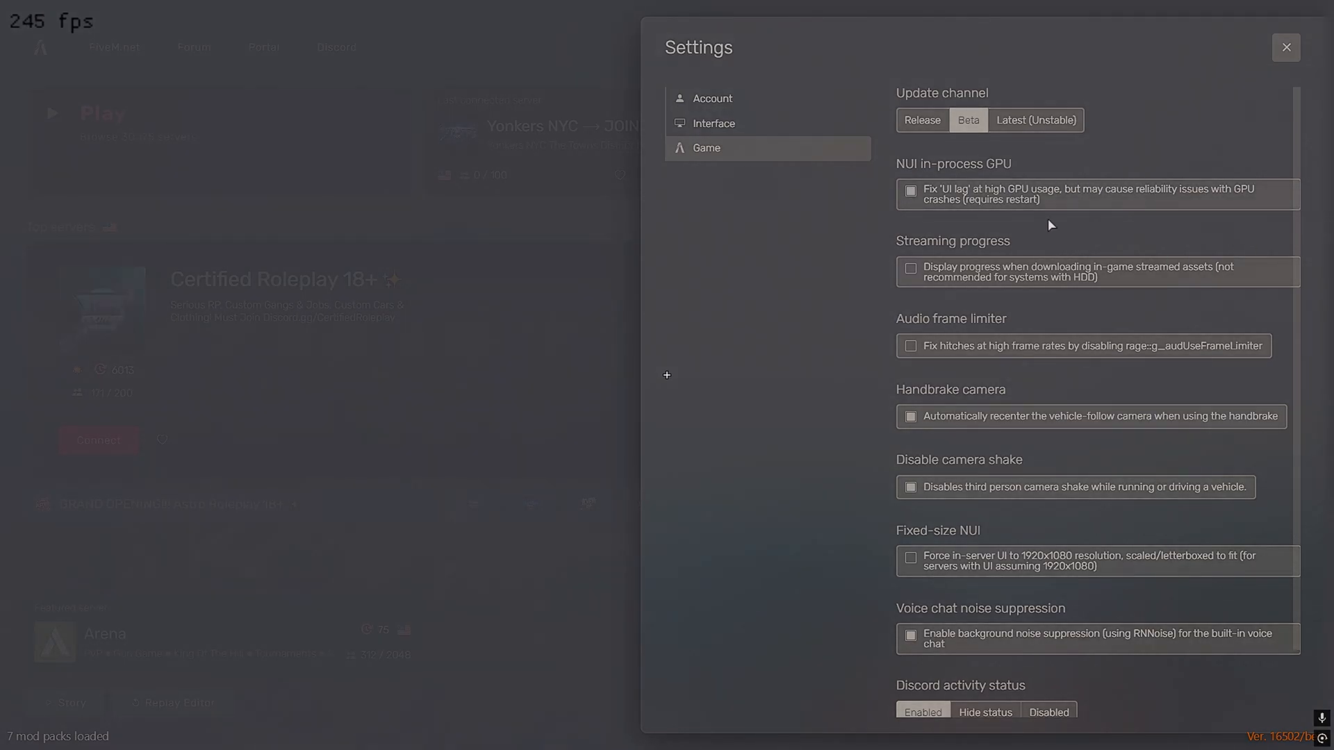
pyautogui.moveTo(982, 452)
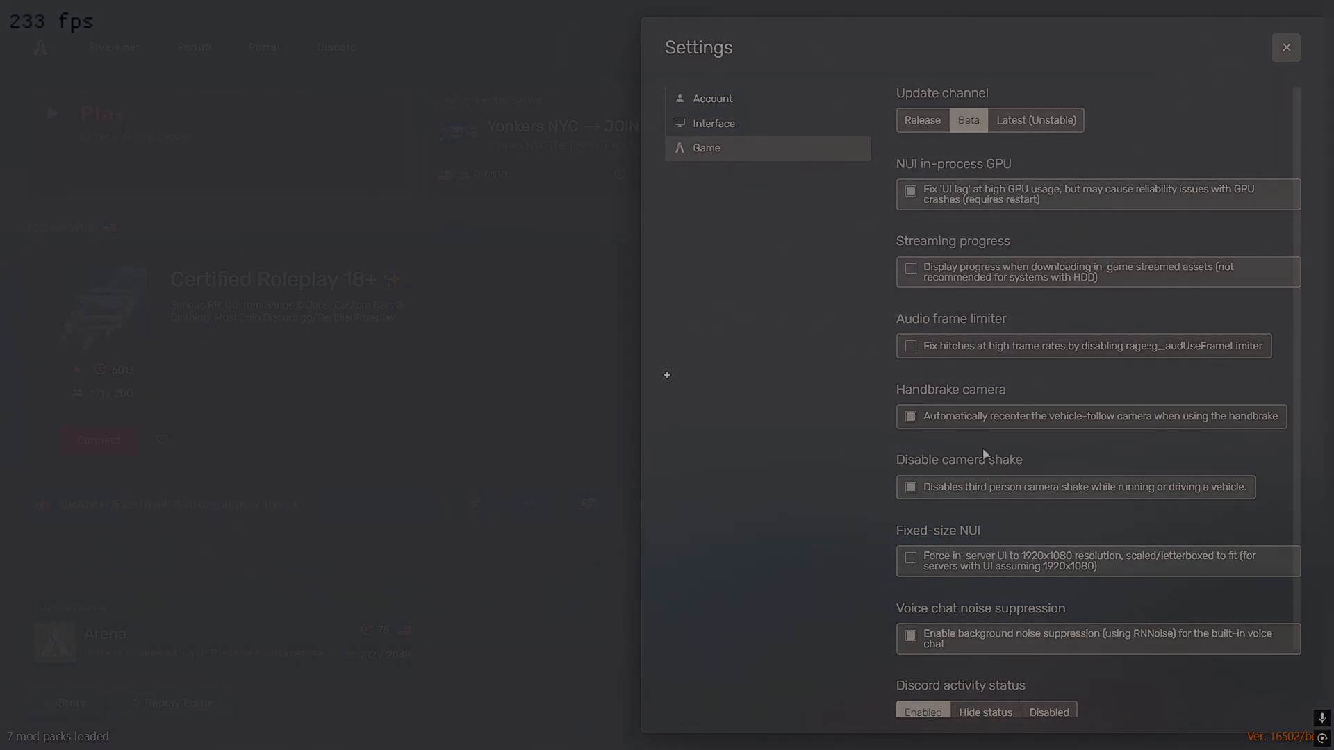
pyautogui.scroll(-3)
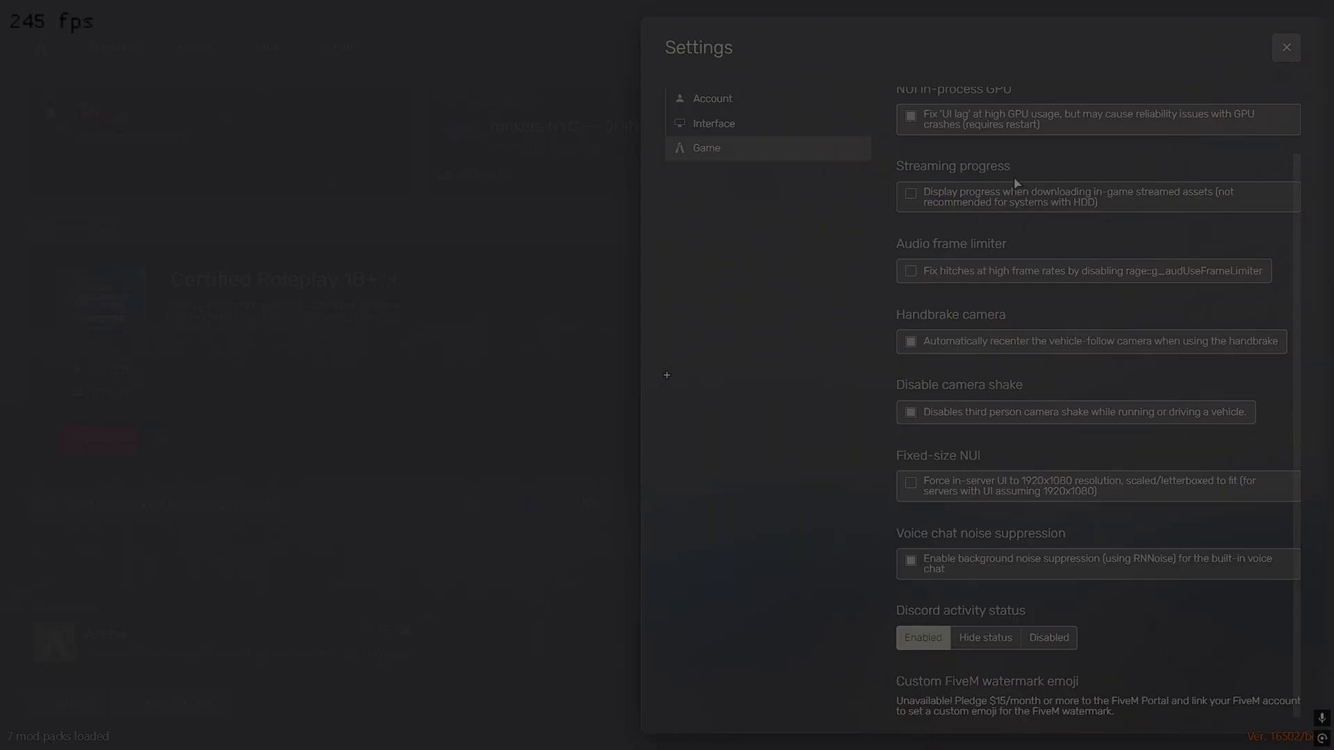
pyautogui.moveTo(1060, 92)
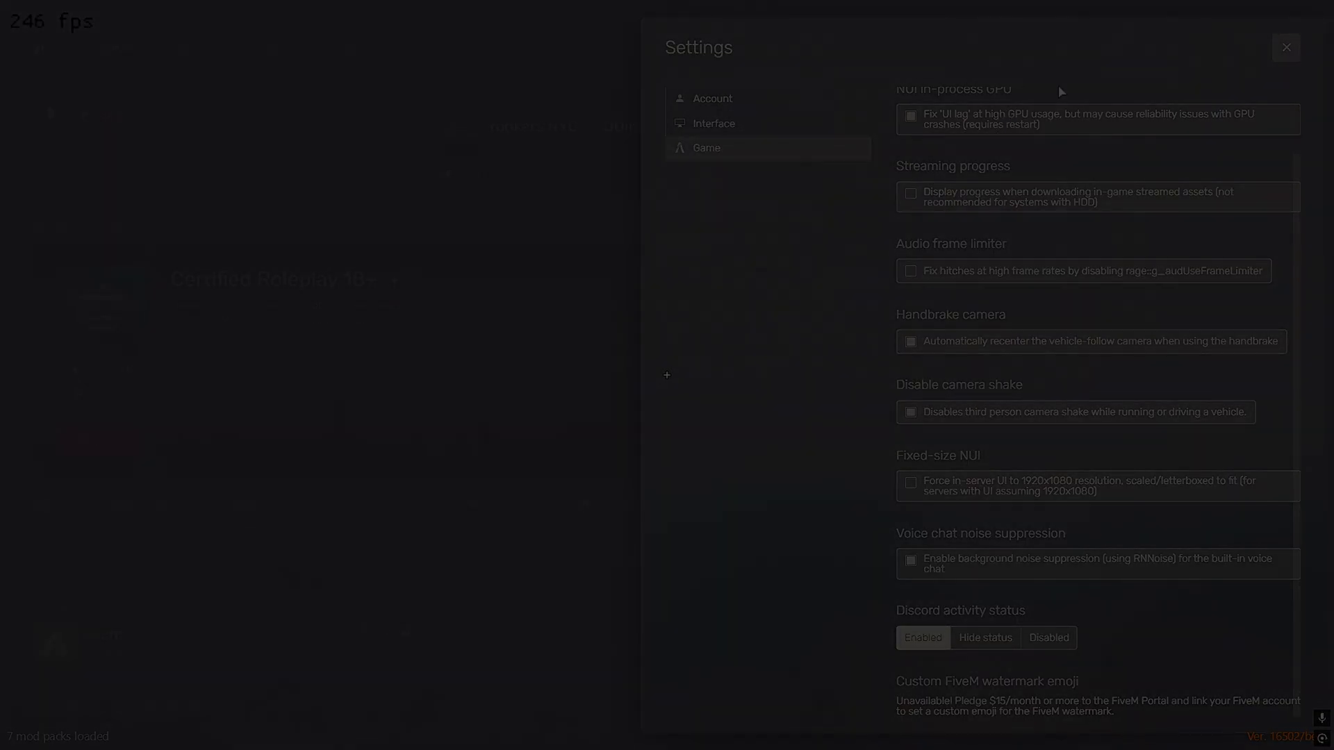